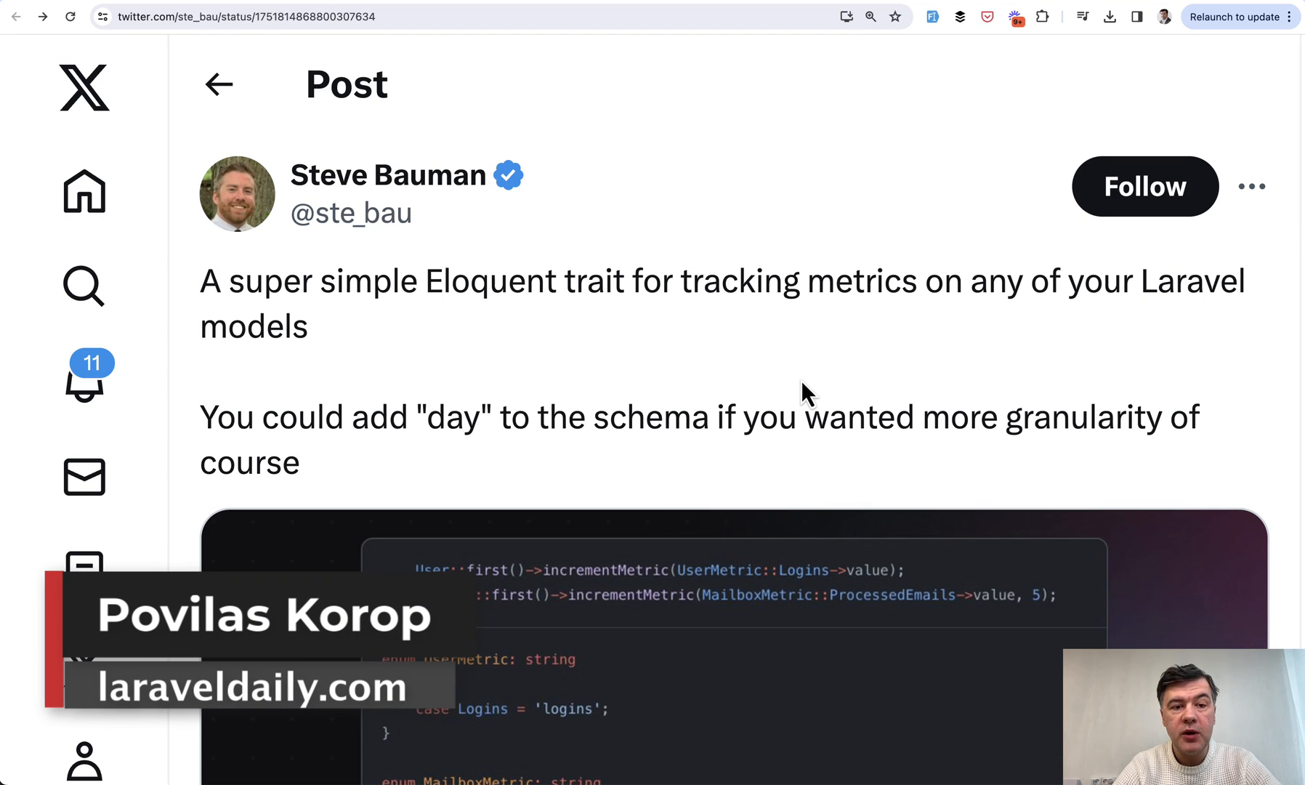
pyautogui.moveTo(500, 408)
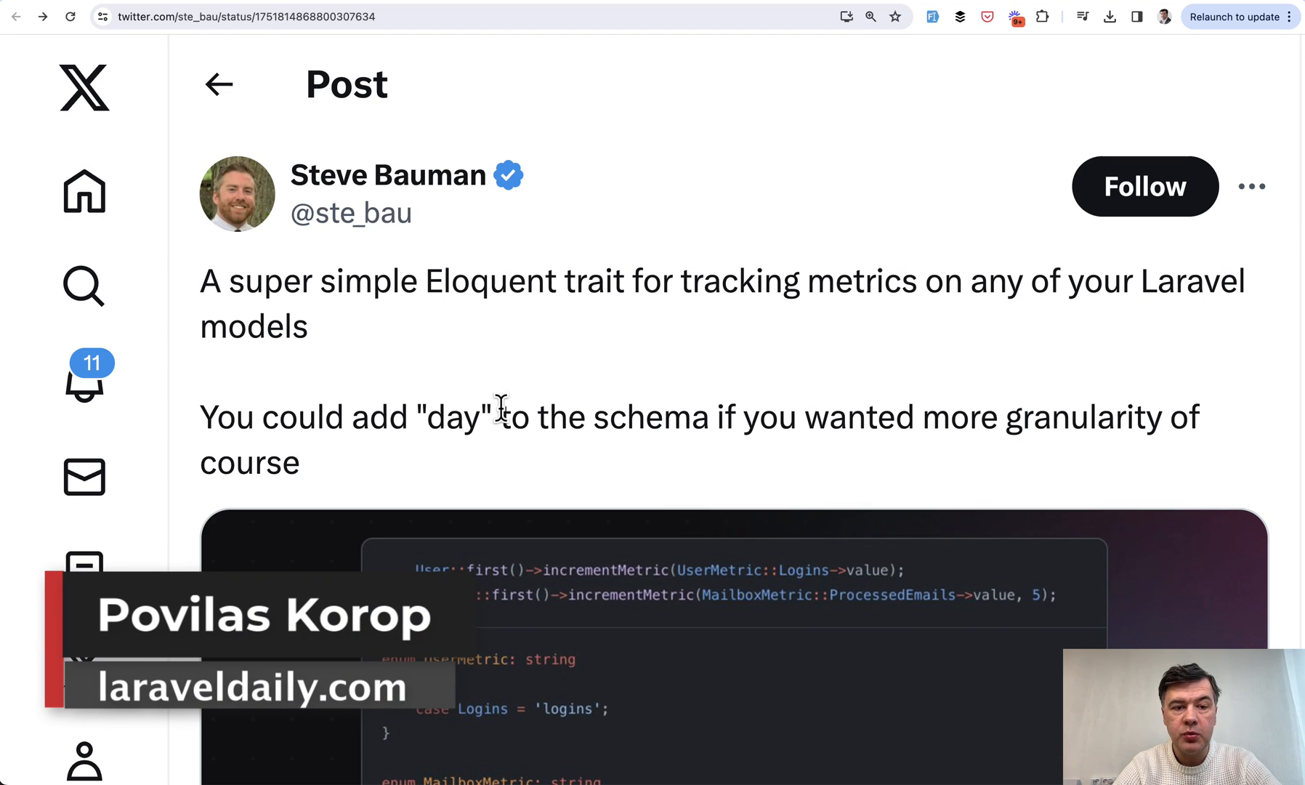
# Scroll through the create_metrics_table migration to review its model, name, year, month and value columns.
pyautogui.scroll(-3)
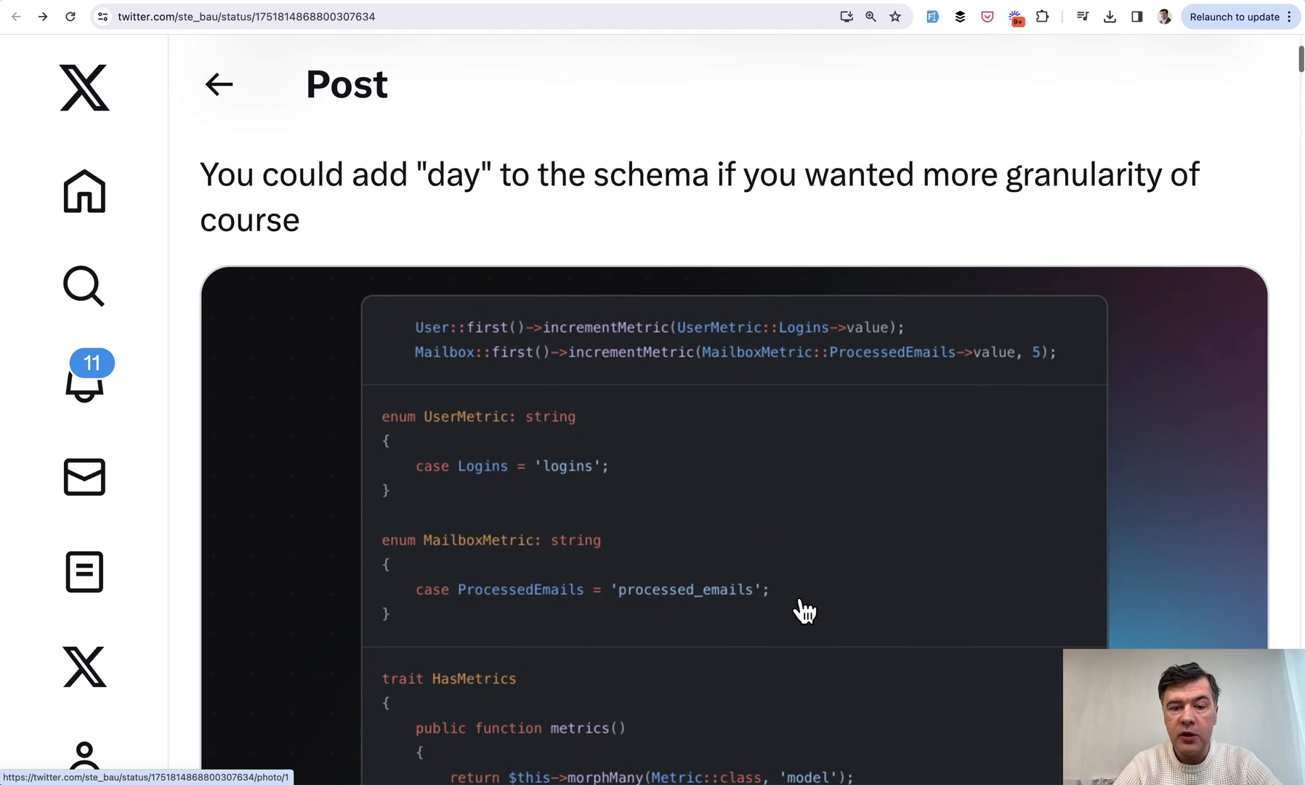
pyautogui.moveTo(802, 308)
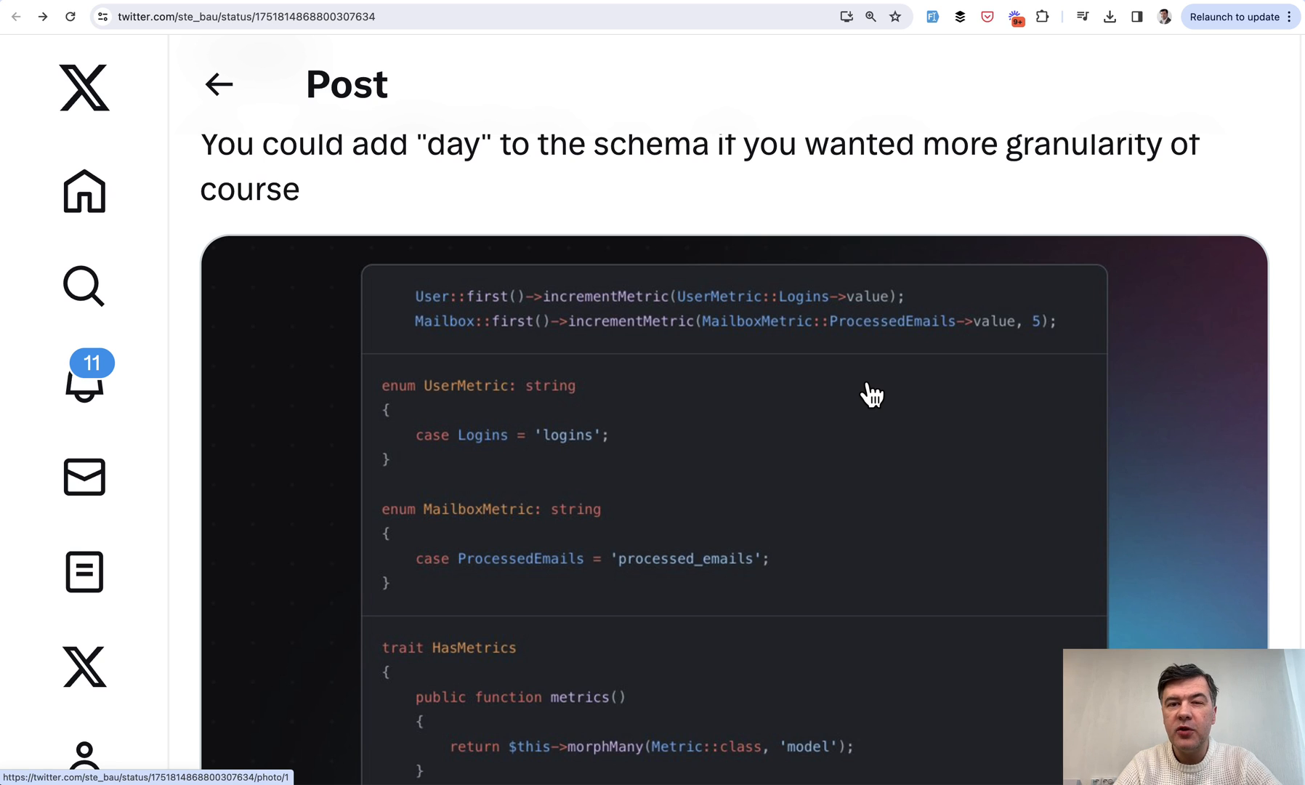
pyautogui.scroll(-3)
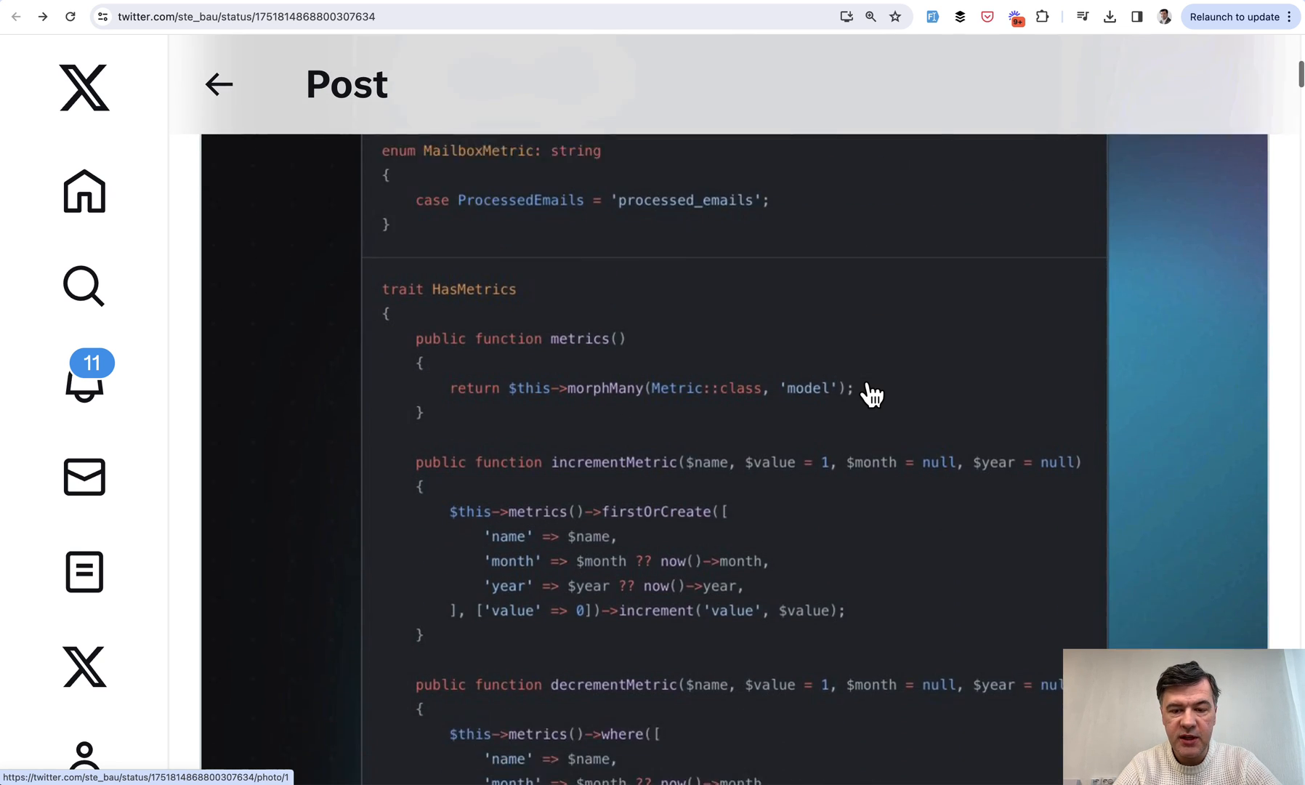
pyautogui.scroll(-3)
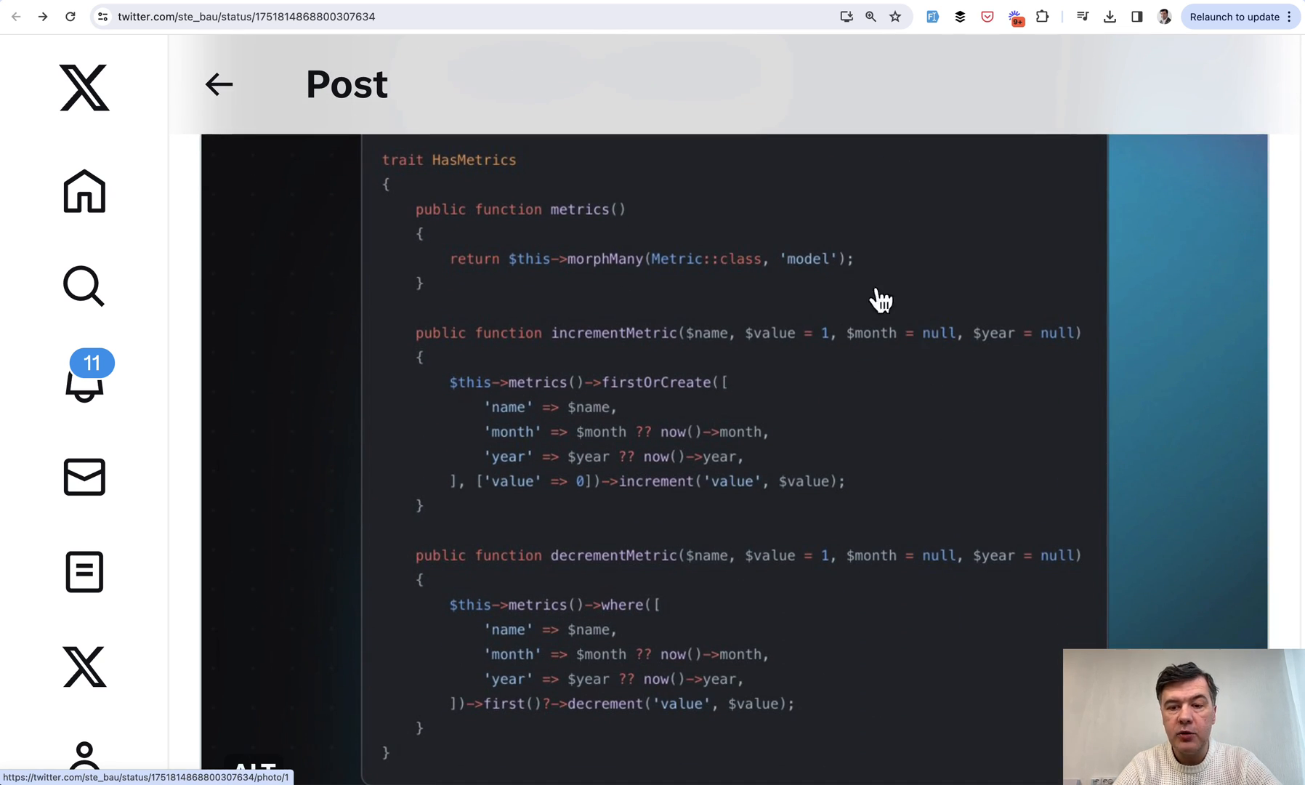
pyautogui.scroll(-3)
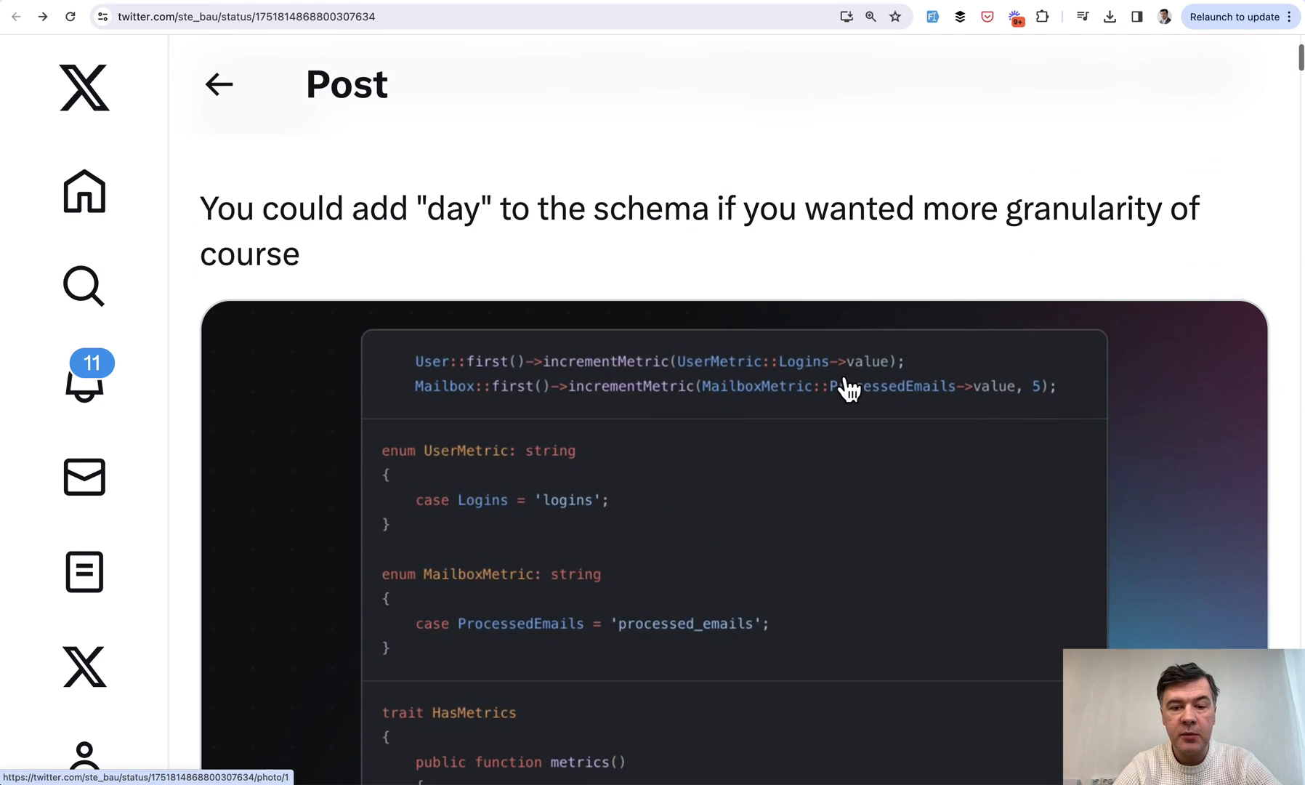
pyautogui.moveTo(780, 537)
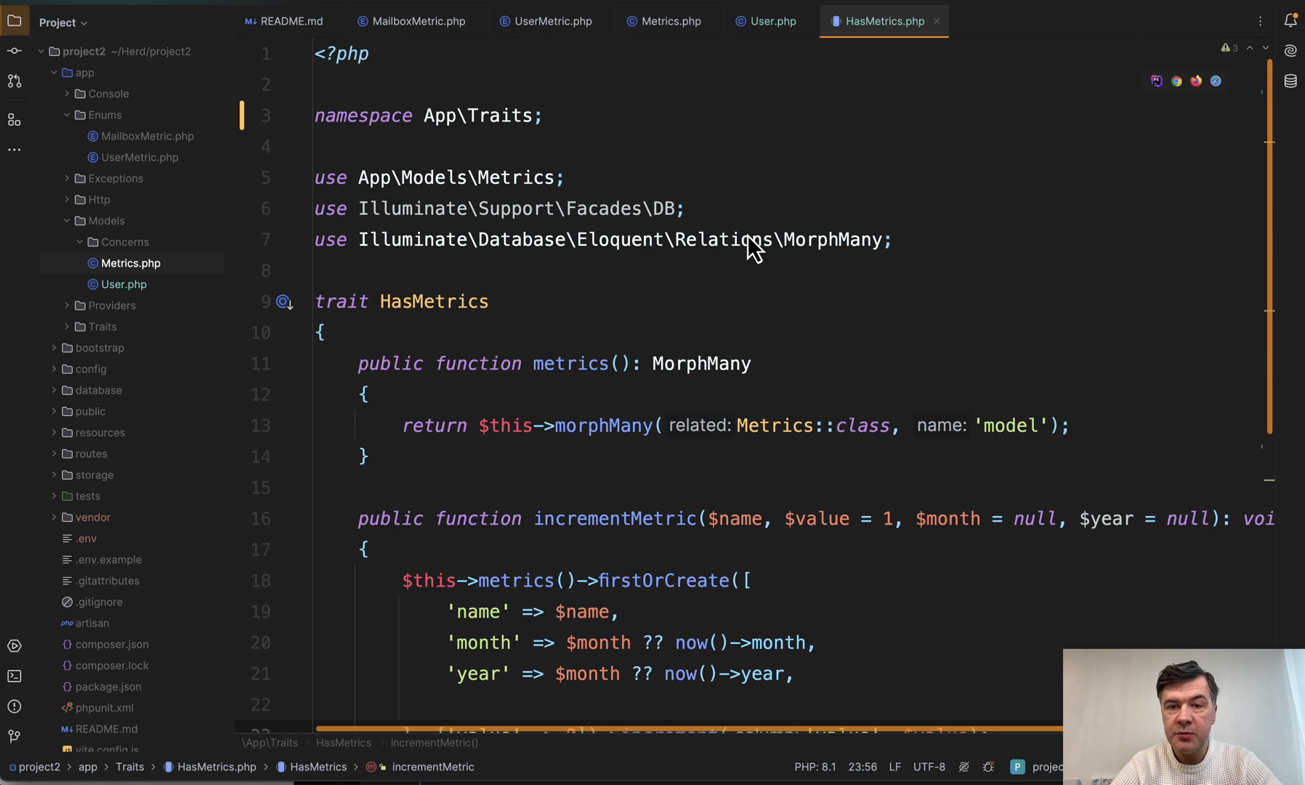
# Look over the User model and the HasMetrics trait in their editor tabs.
pyautogui.click(767, 21)
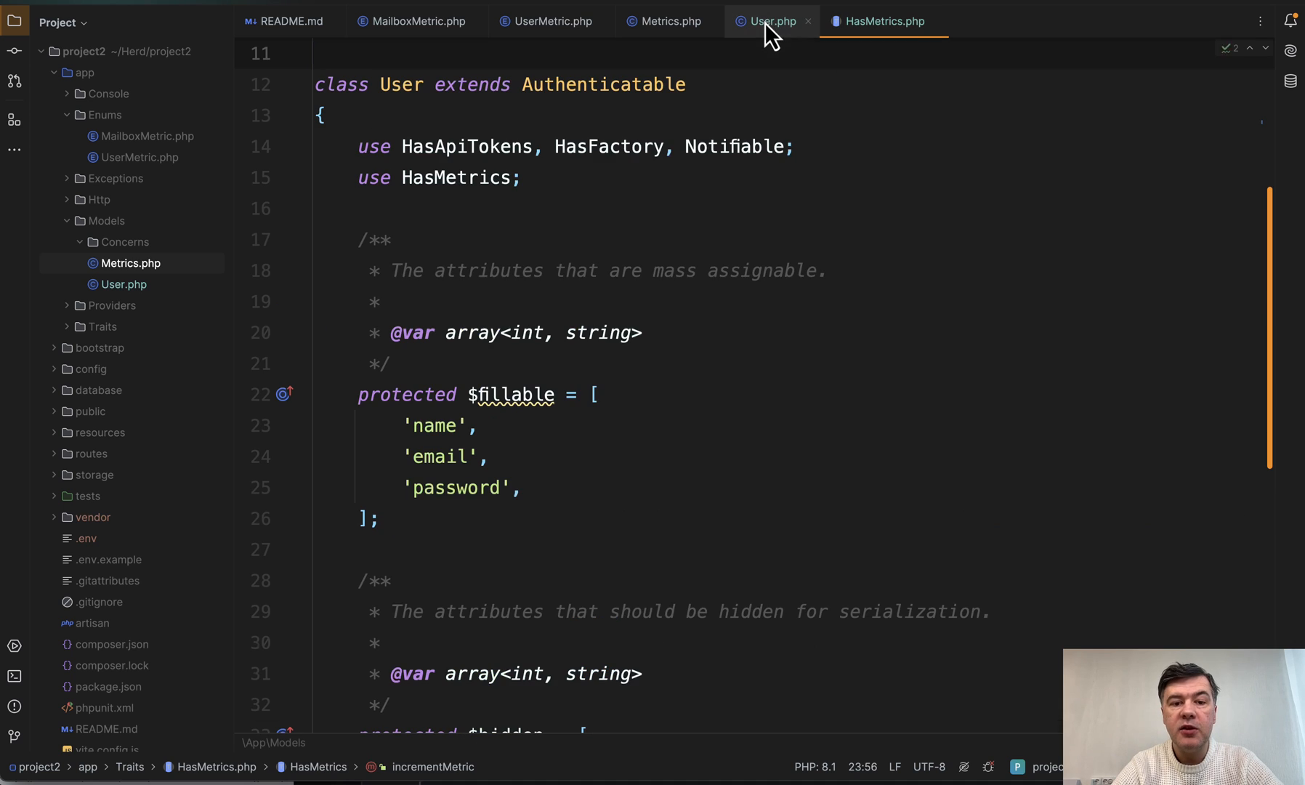
pyautogui.doubleClick(456, 177)
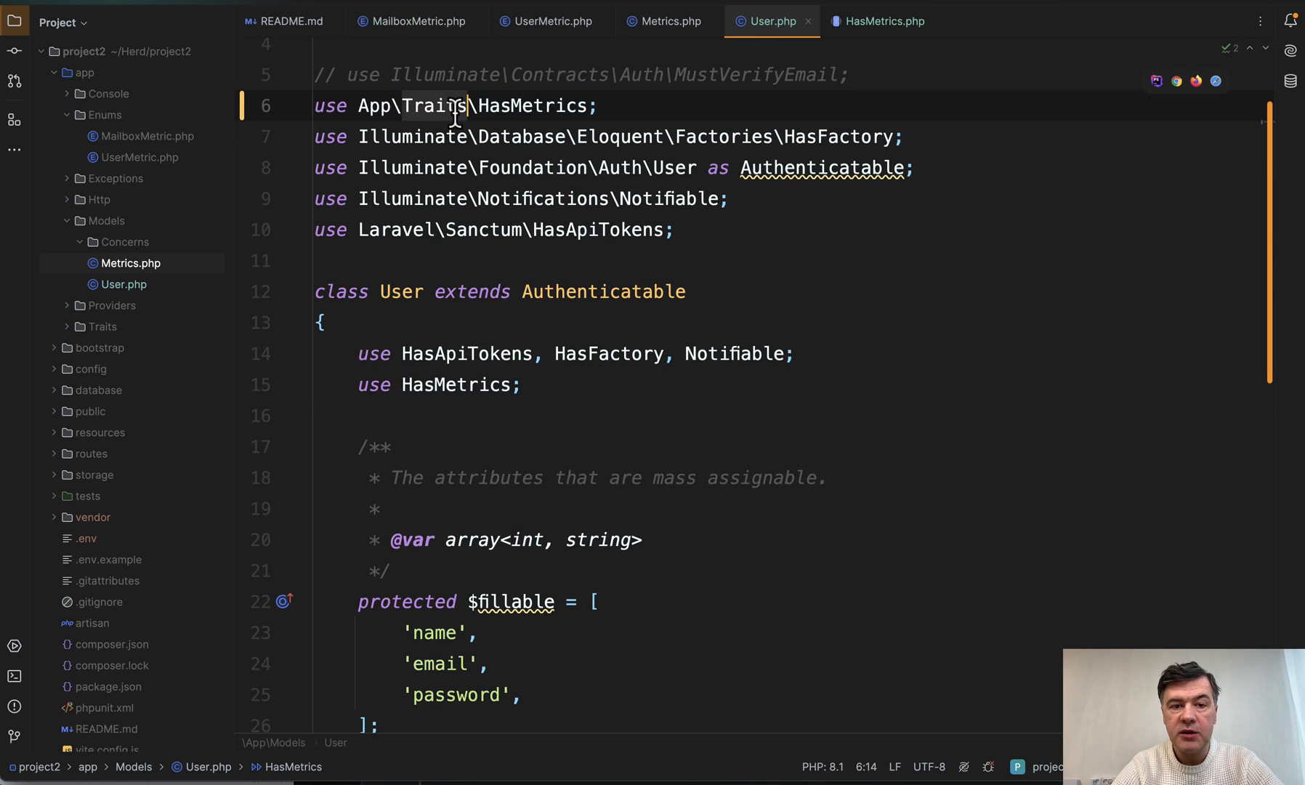
pyautogui.click(877, 21)
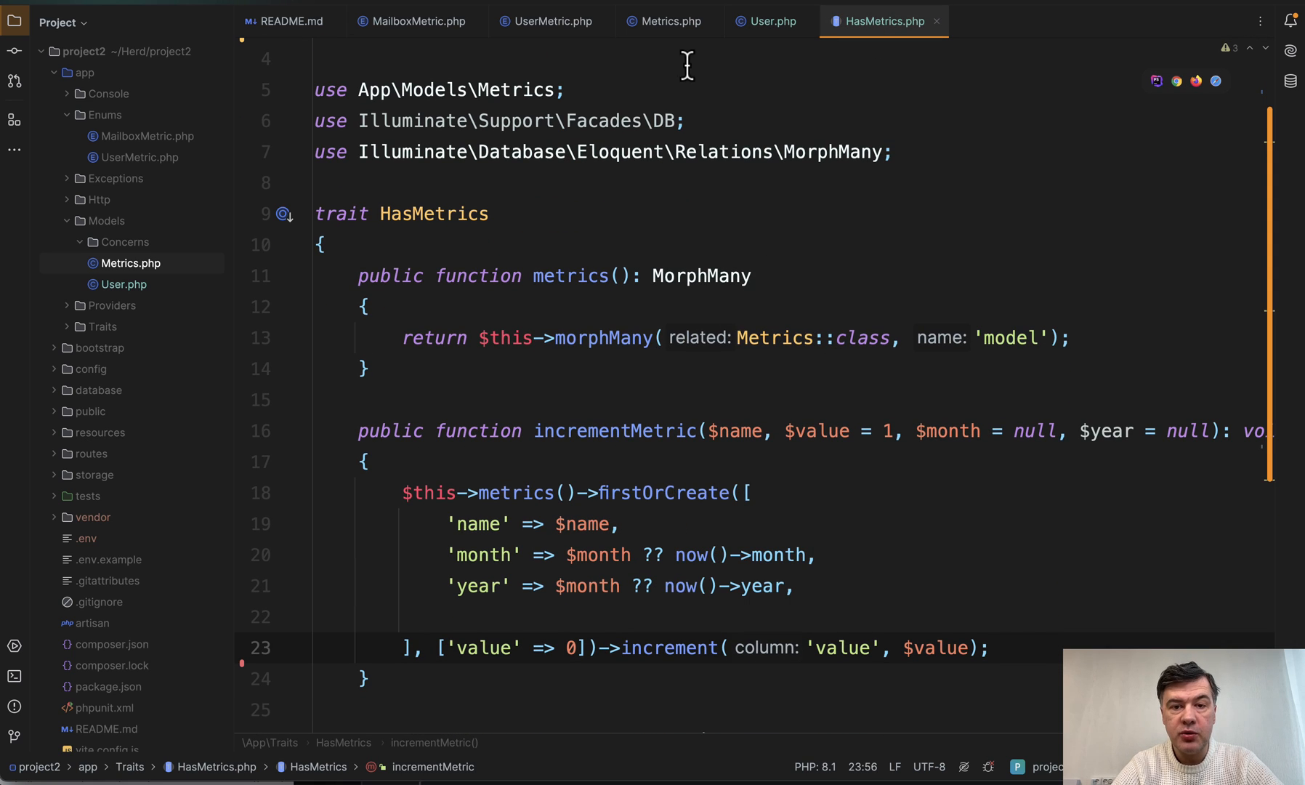
pyautogui.click(665, 21)
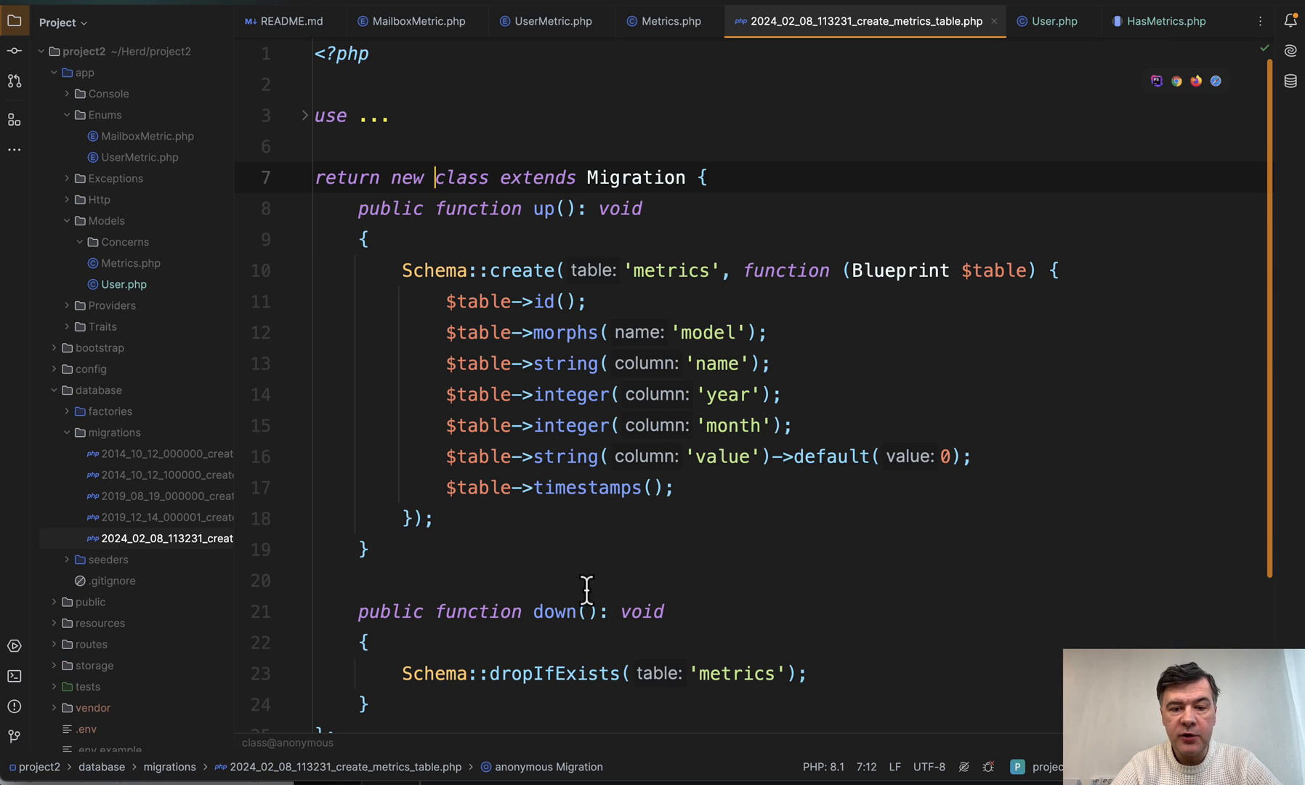
pyautogui.moveTo(782, 387)
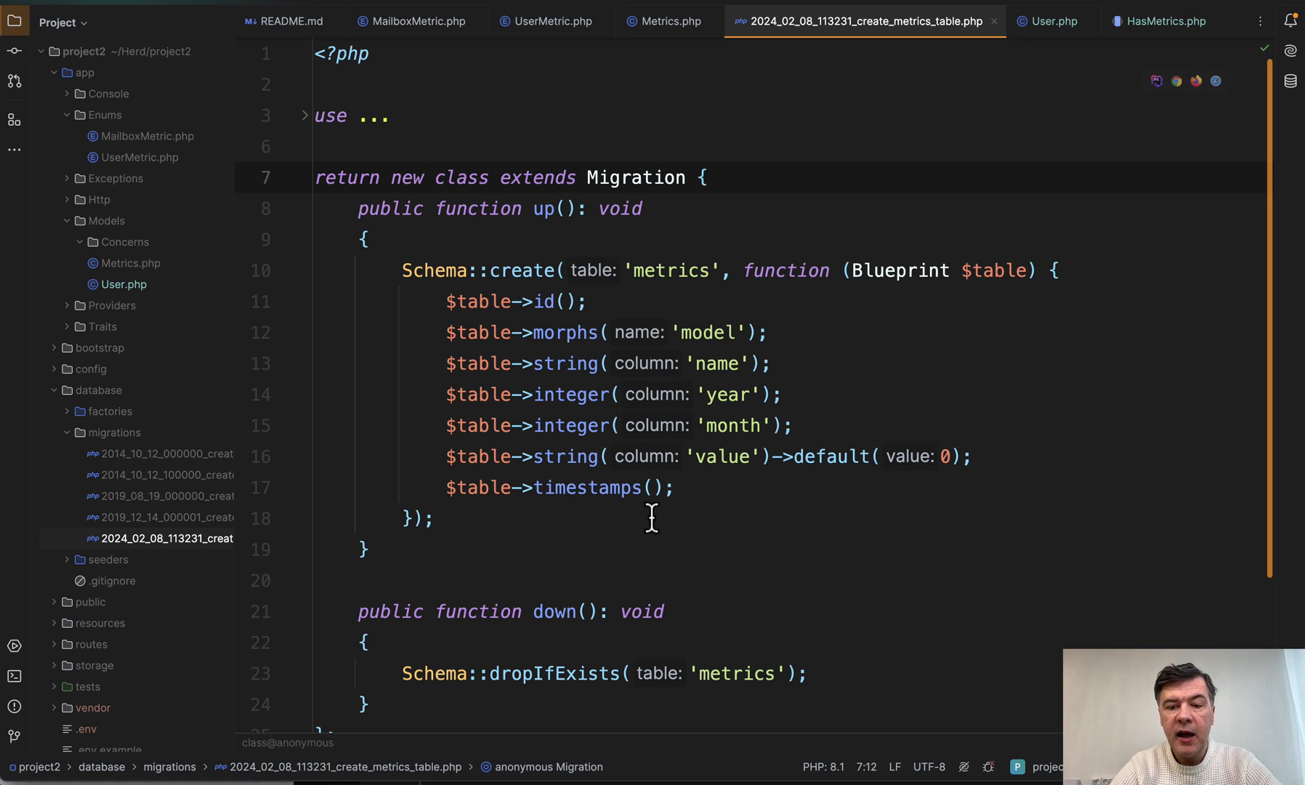
pyautogui.moveTo(736, 437)
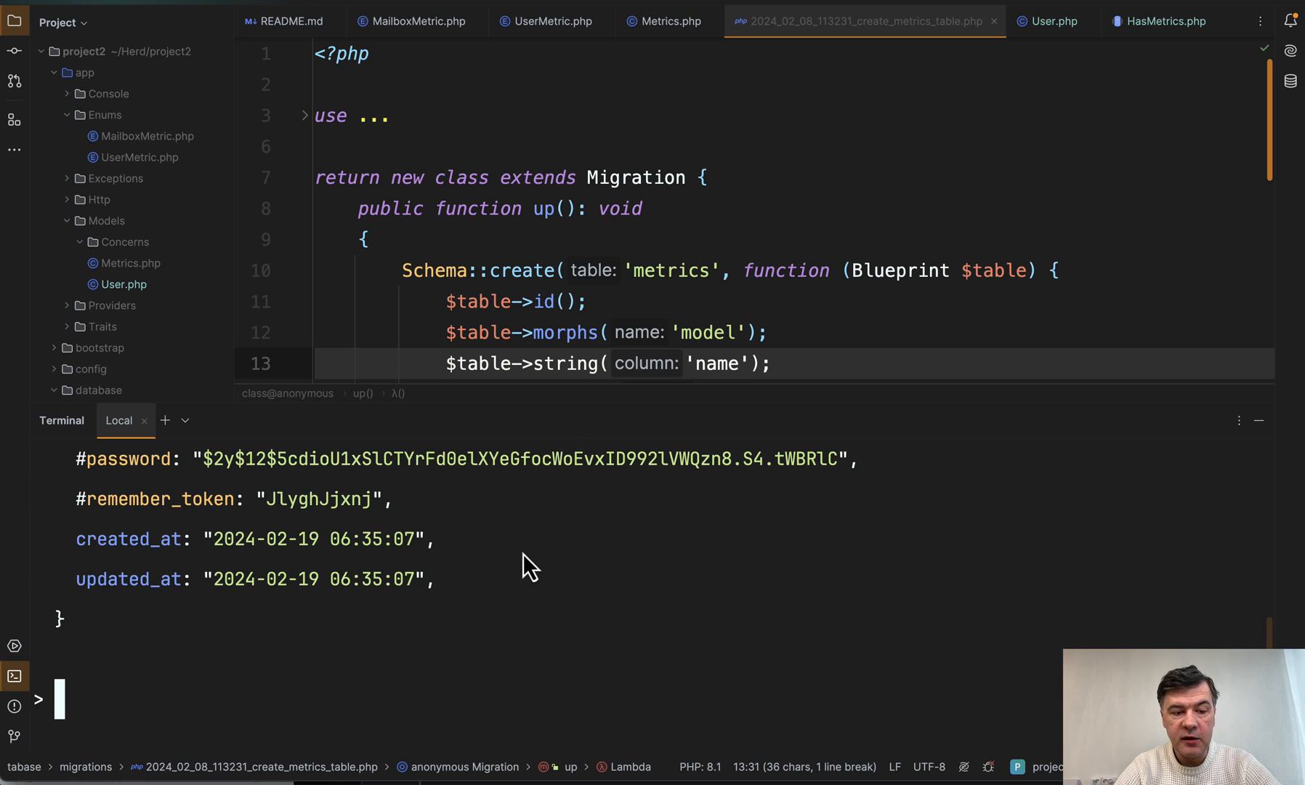
pyautogui.moveTo(520, 572)
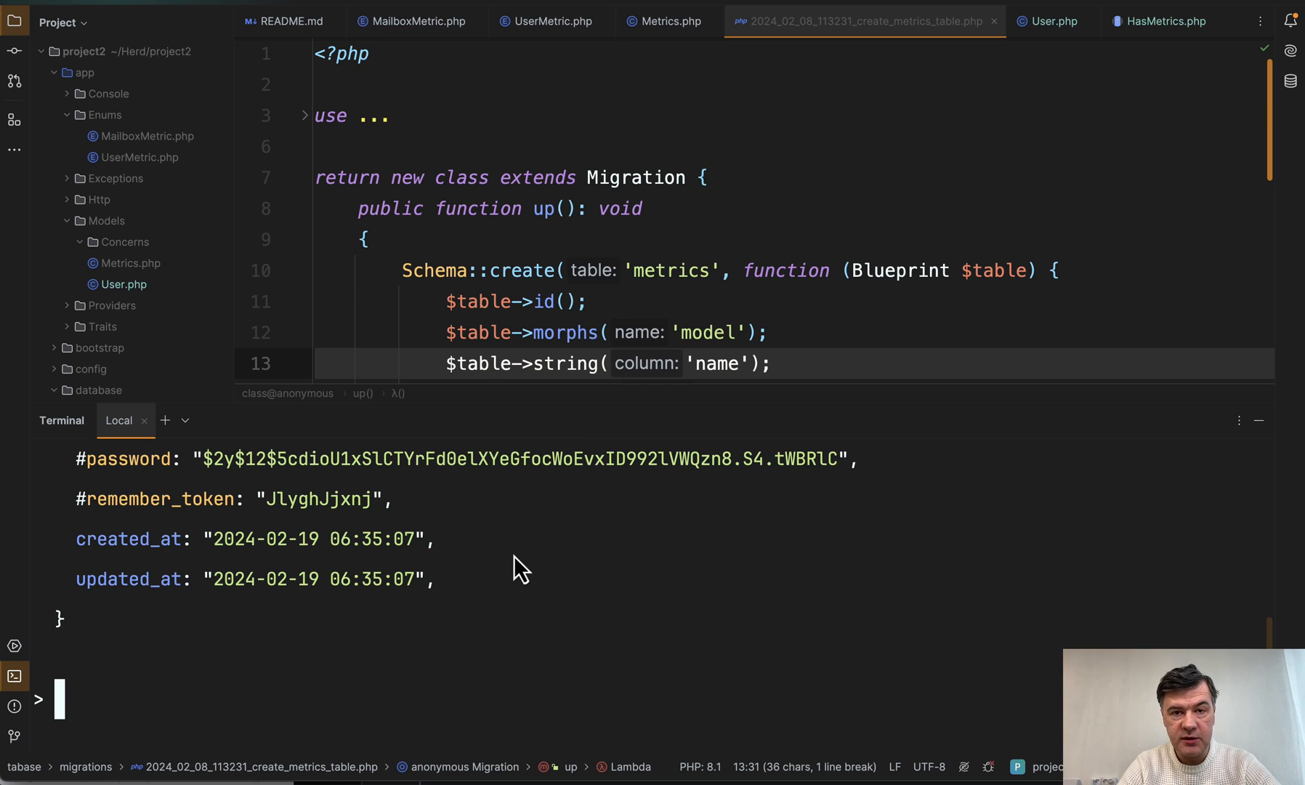
# Check the trait's incrementMetric method, then run incrementMetric('logins', 1) on the user in Tinker.
pyautogui.click(1164, 21)
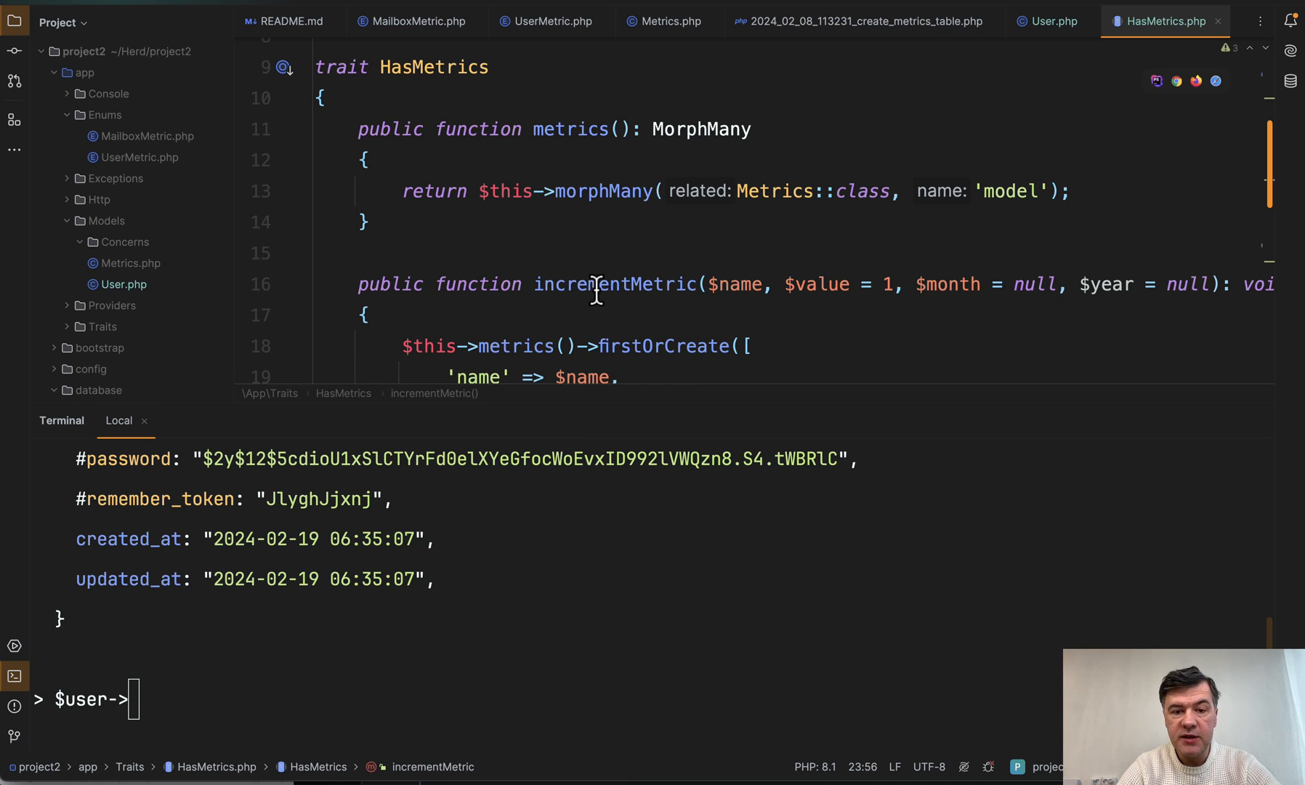
pyautogui.doubleClick(616, 284)
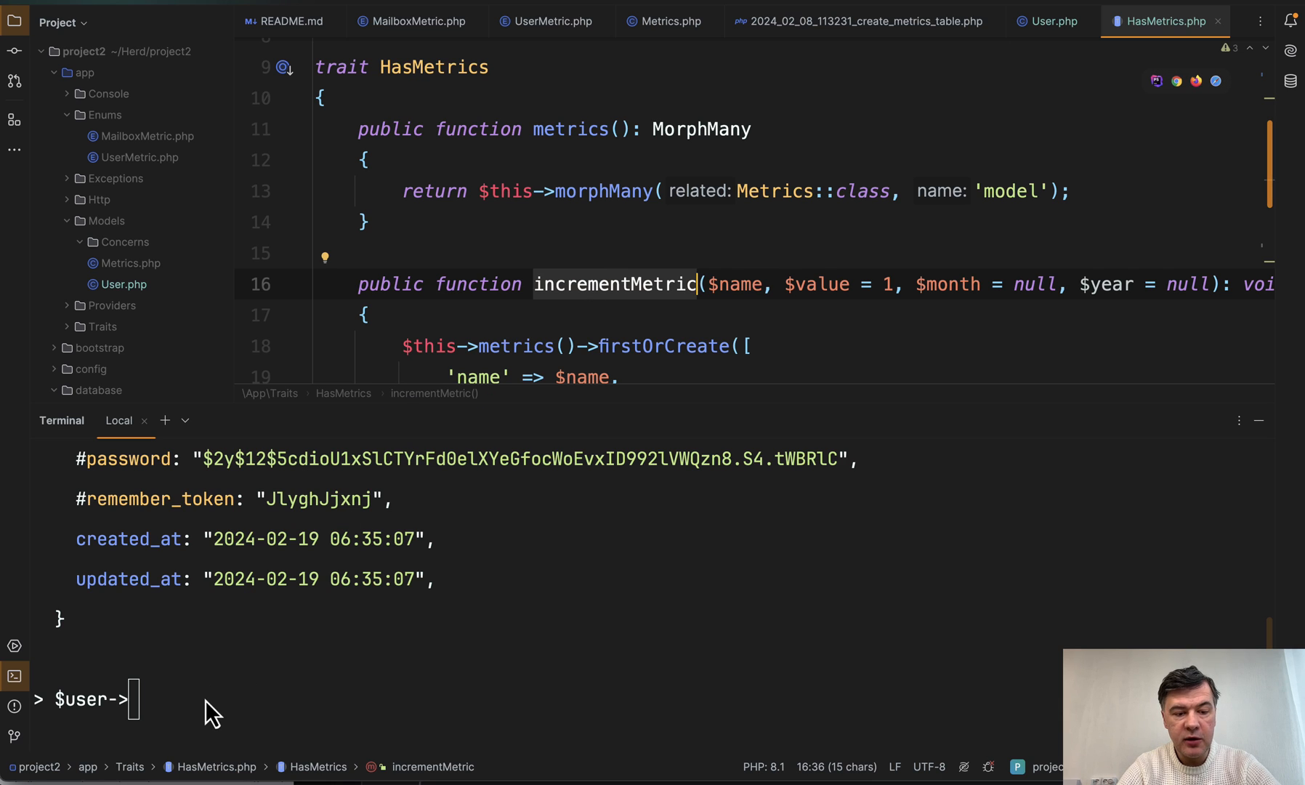
pyautogui.write('incrementMetric()')
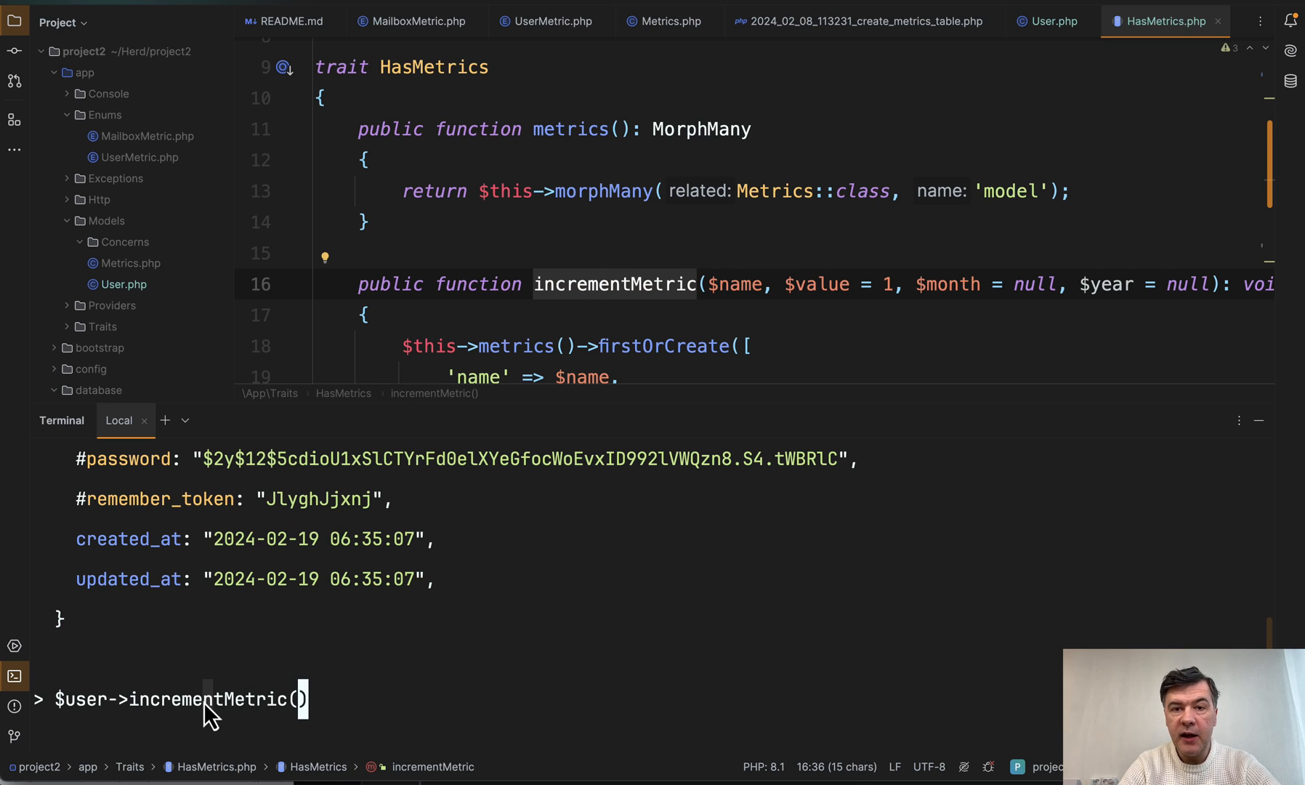
pyautogui.write("'logins', 1")
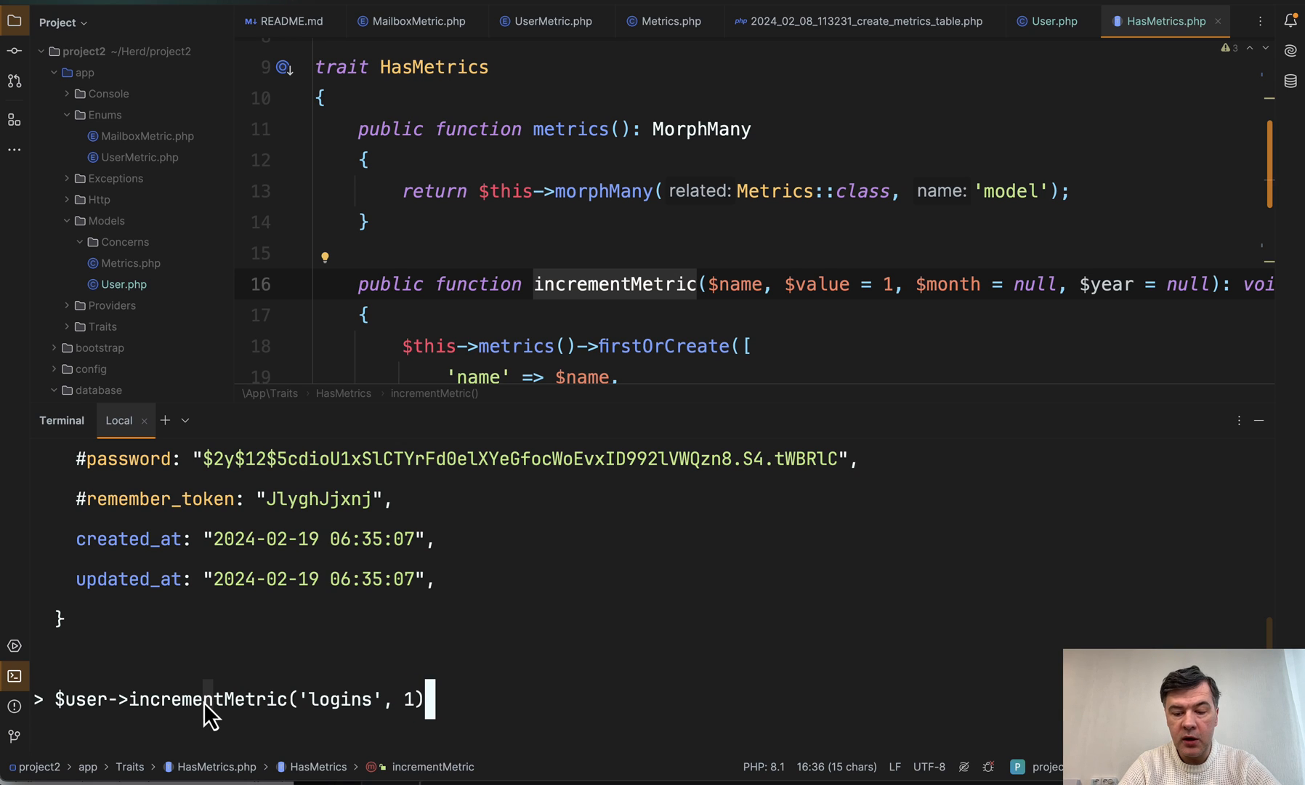
pyautogui.write(';')
pyautogui.press('Enter')
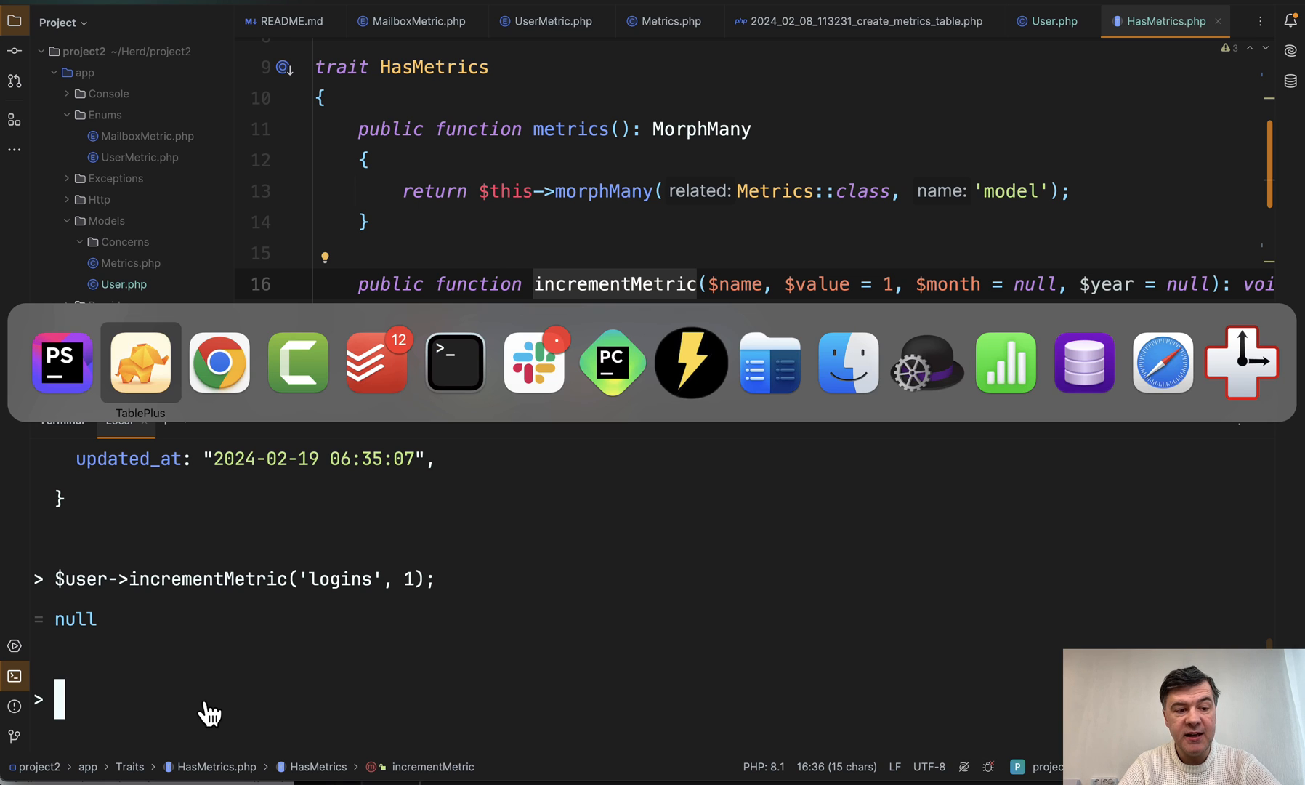
# Check the metrics table in TablePlus for the logins row: user 1, 2024, month 2, value 1.
pyautogui.click(140, 361)
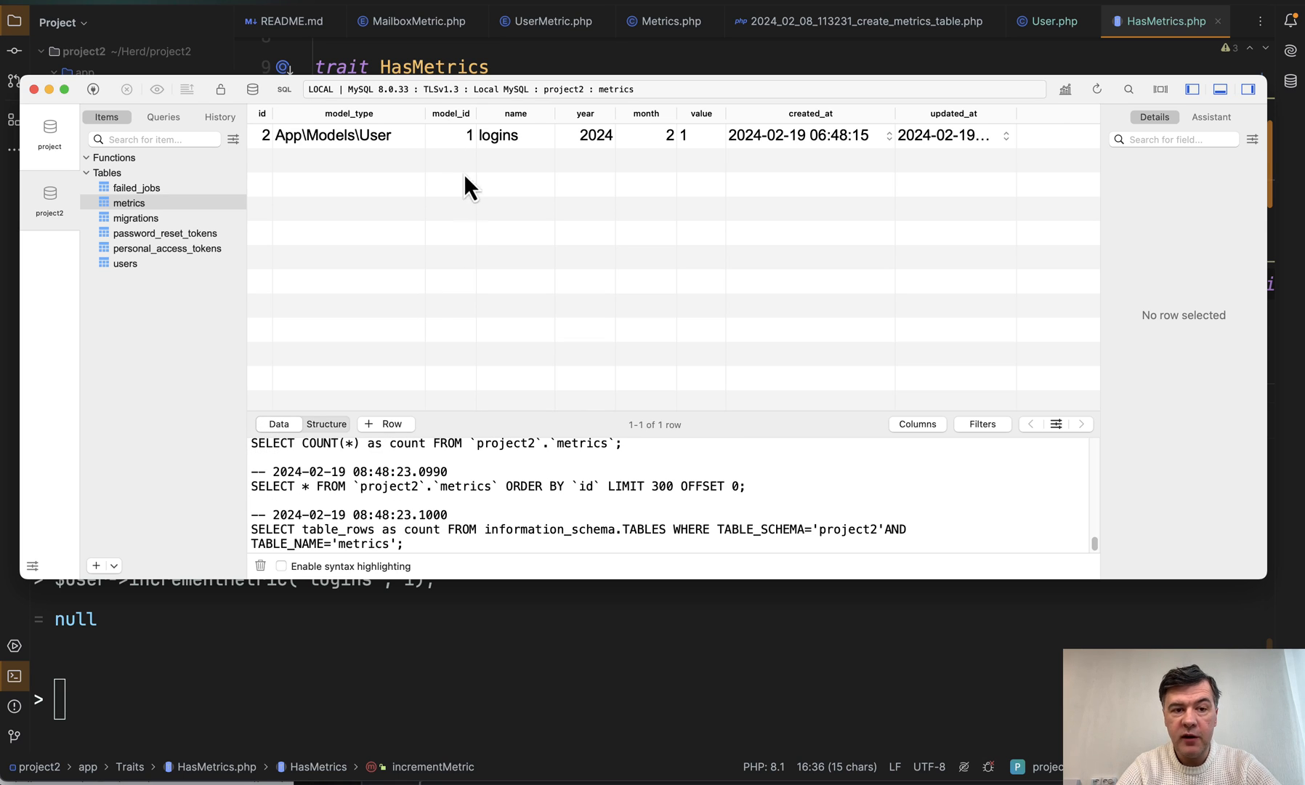
pyautogui.moveTo(532, 166)
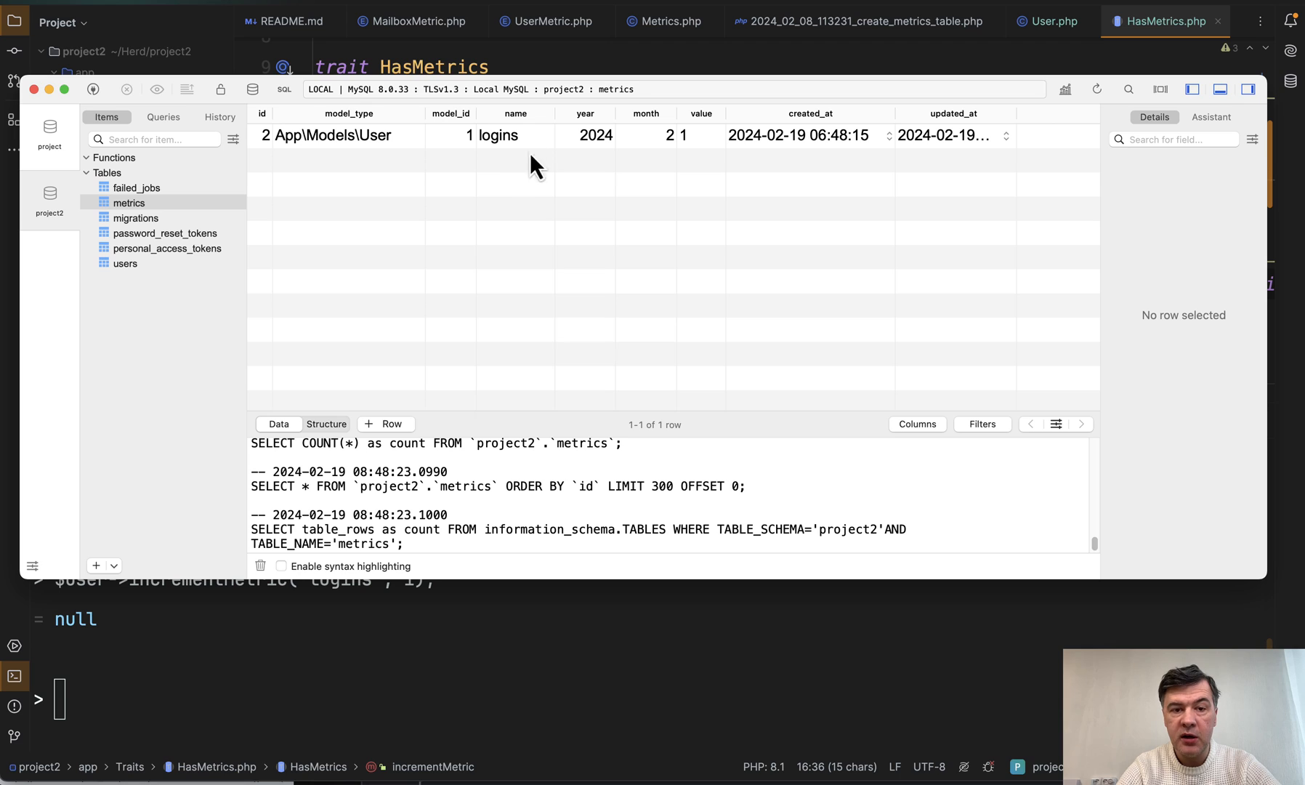
pyautogui.moveTo(711, 133)
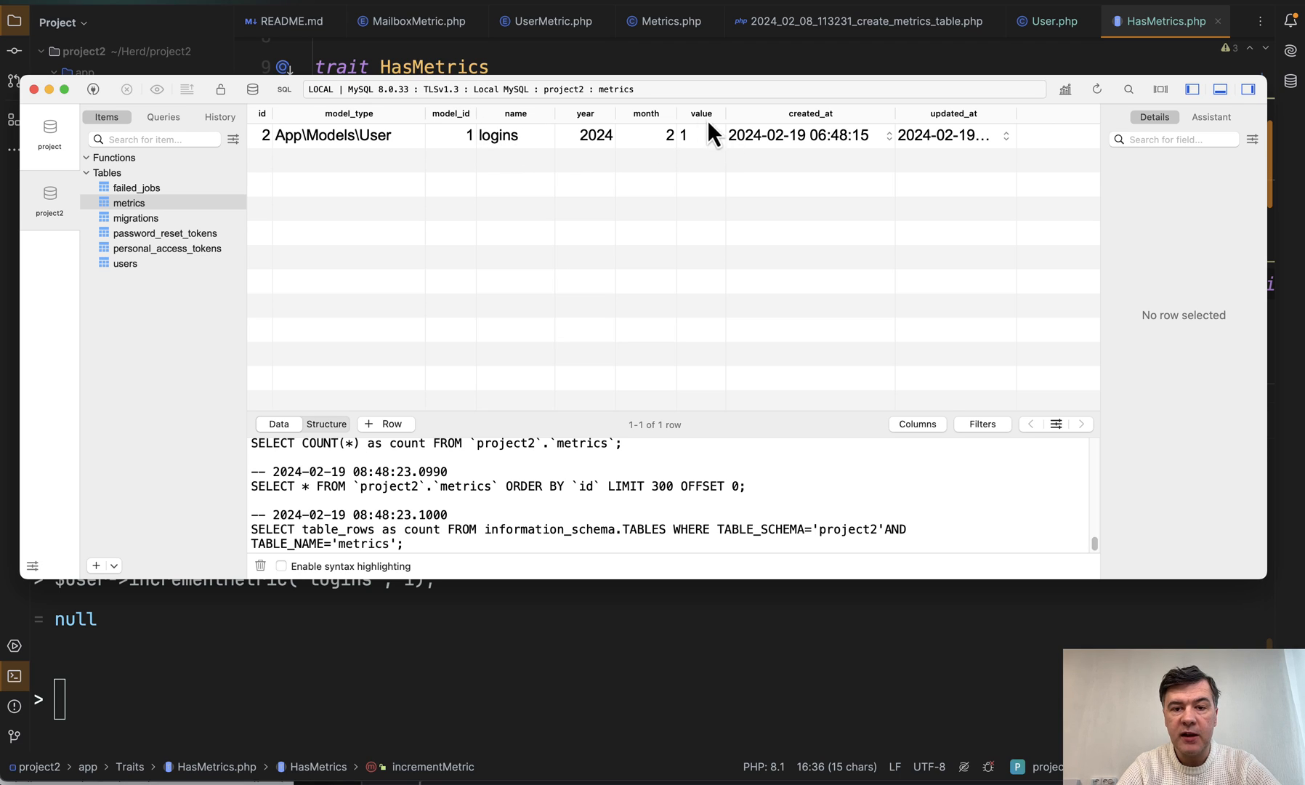
pyautogui.moveTo(658, 149)
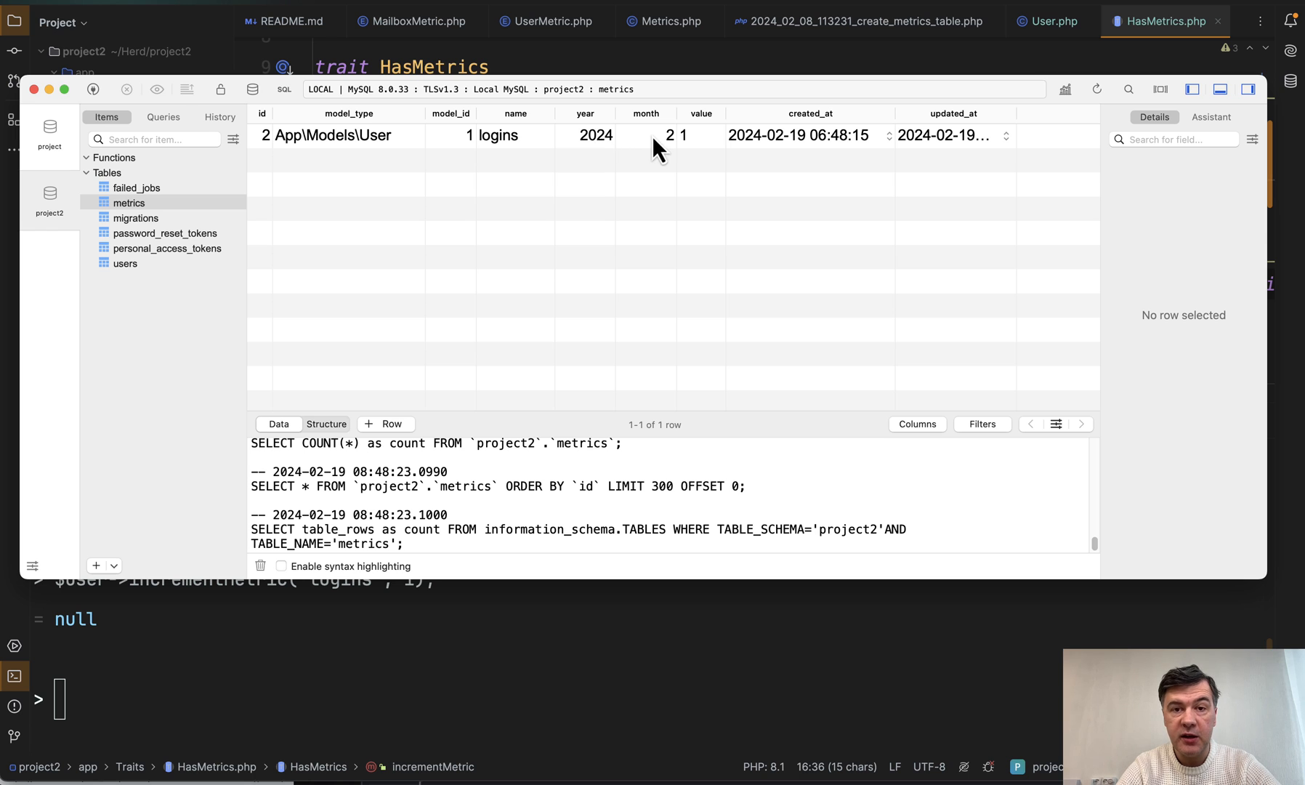
pyautogui.moveTo(653, 149)
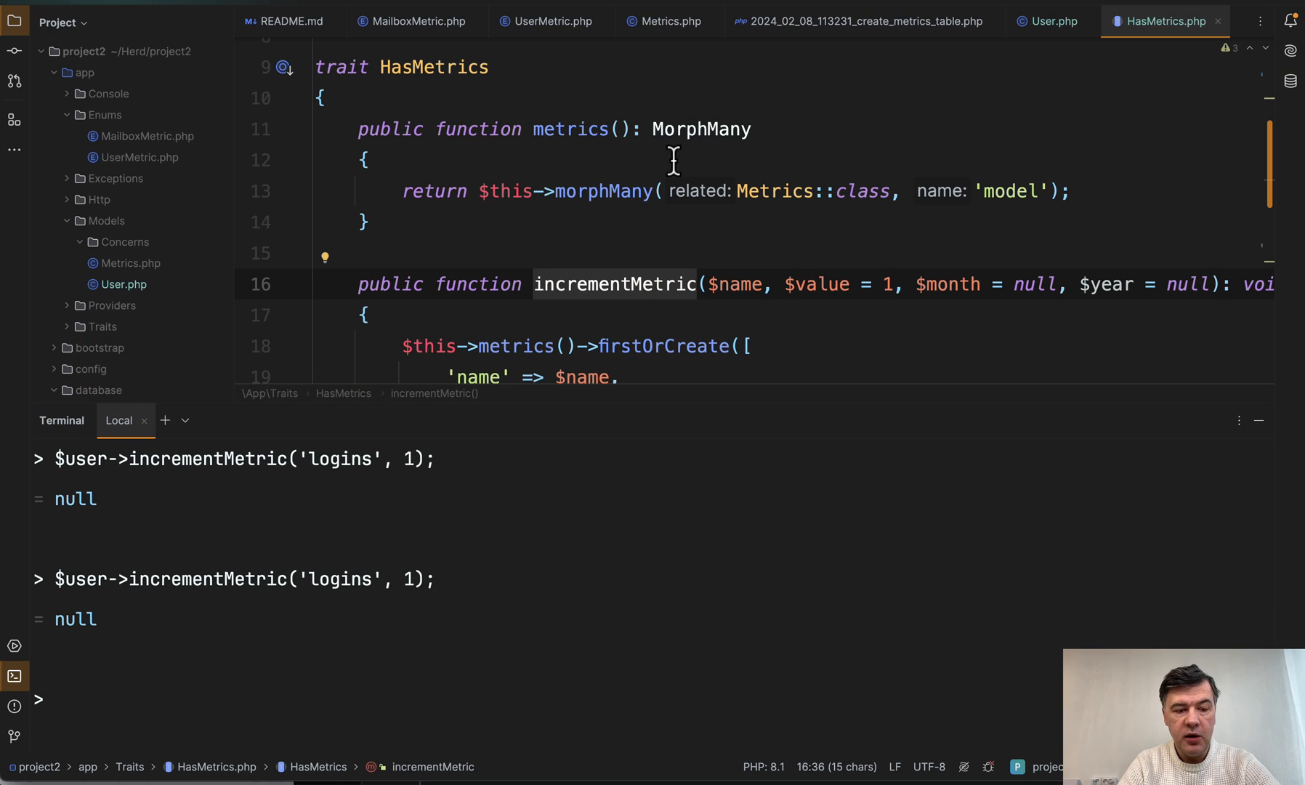
# Query $user->metrics()->where('name', 'logins')->value('value') in Tinker, returning "2".
pyautogui.write('$use')
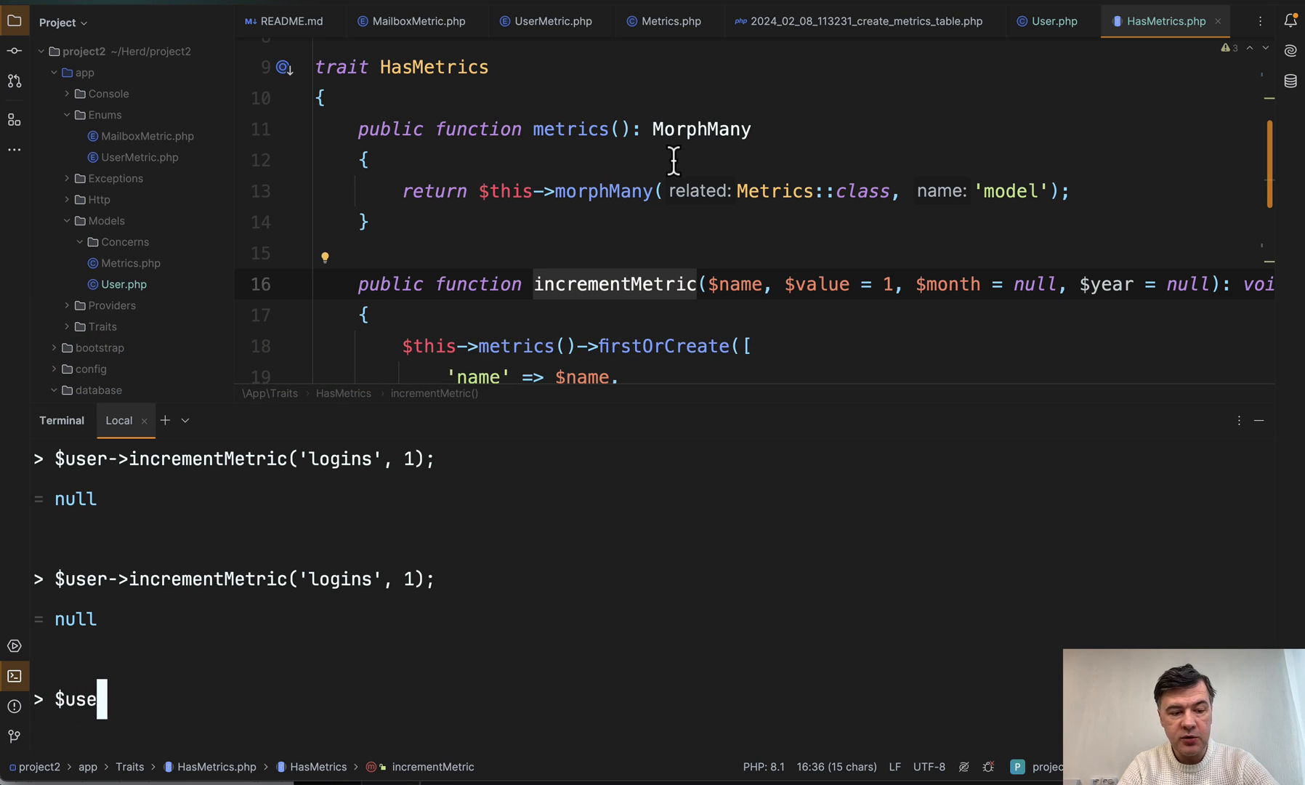
pyautogui.write('r->metrics')
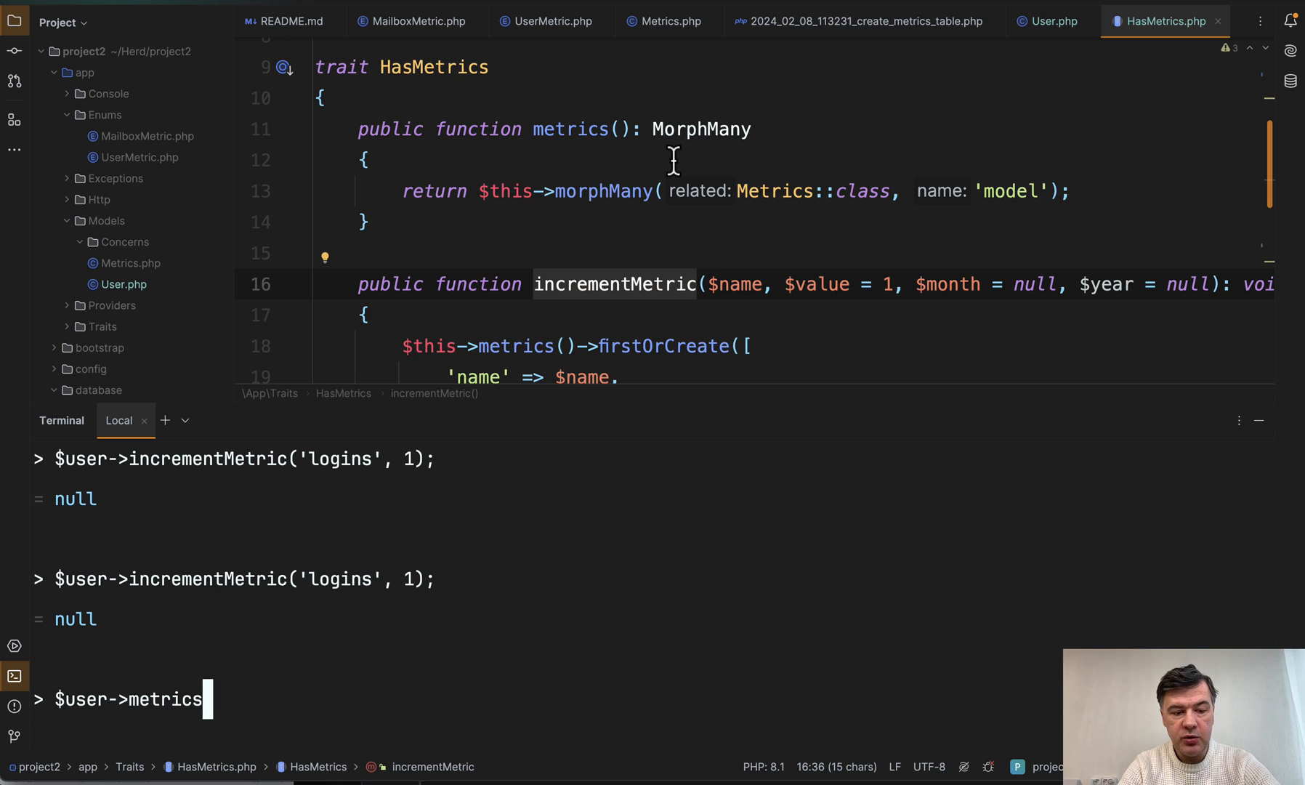
pyautogui.write("()->where('name'")
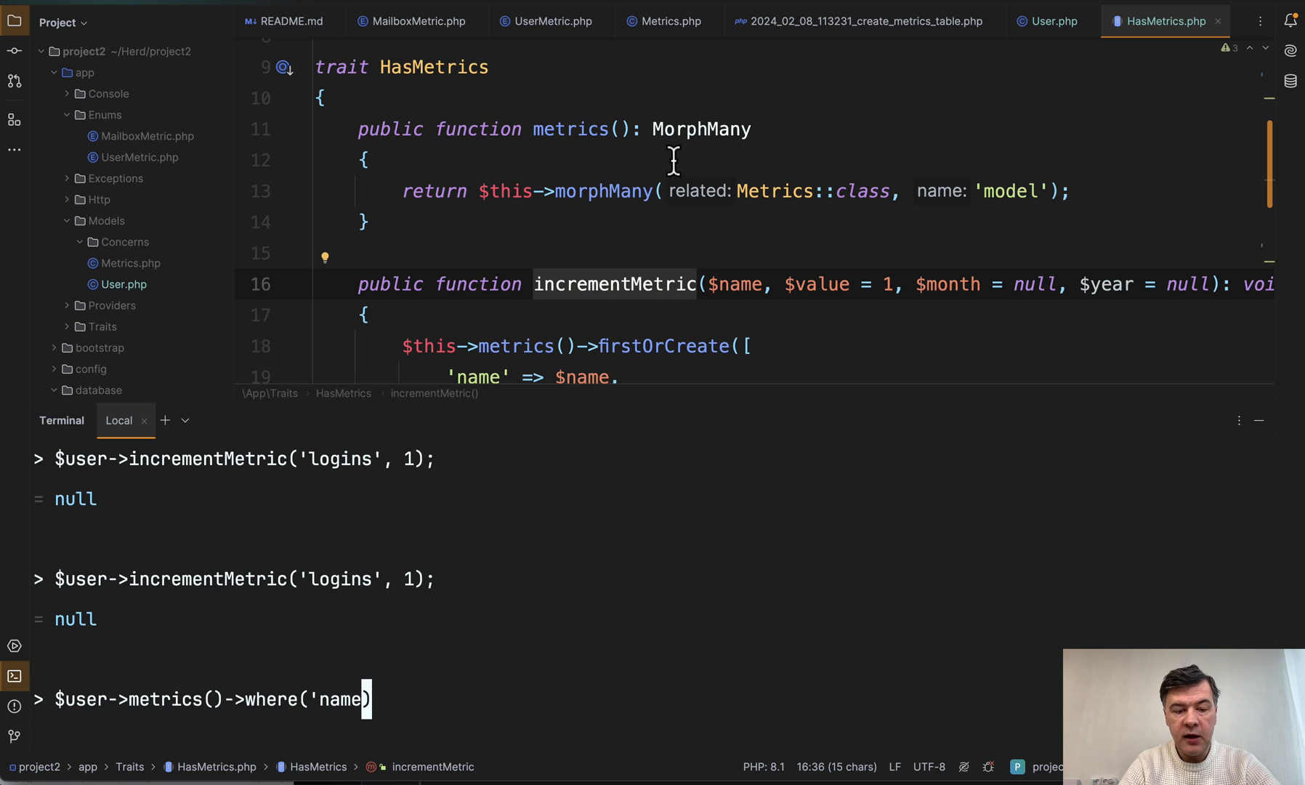
pyautogui.write(", 'logins')")
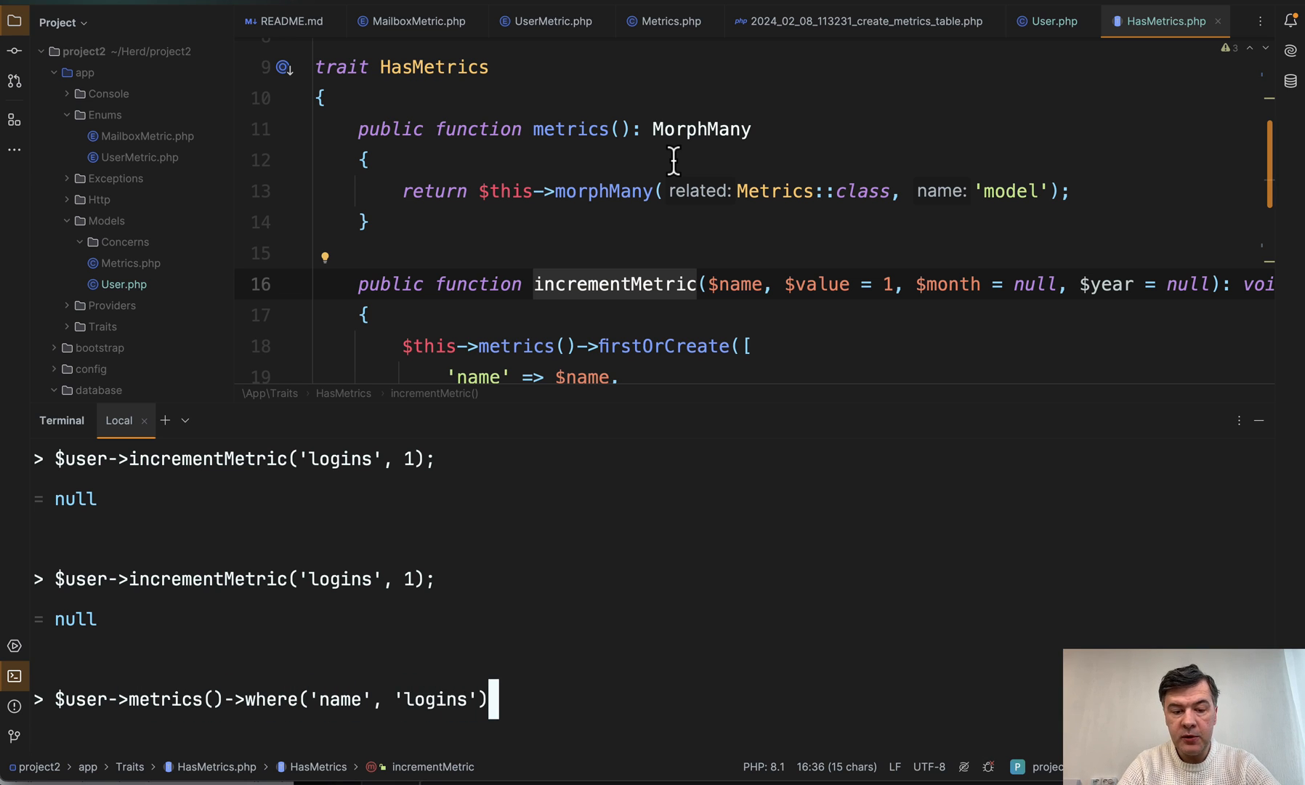
pyautogui.write('->value()')
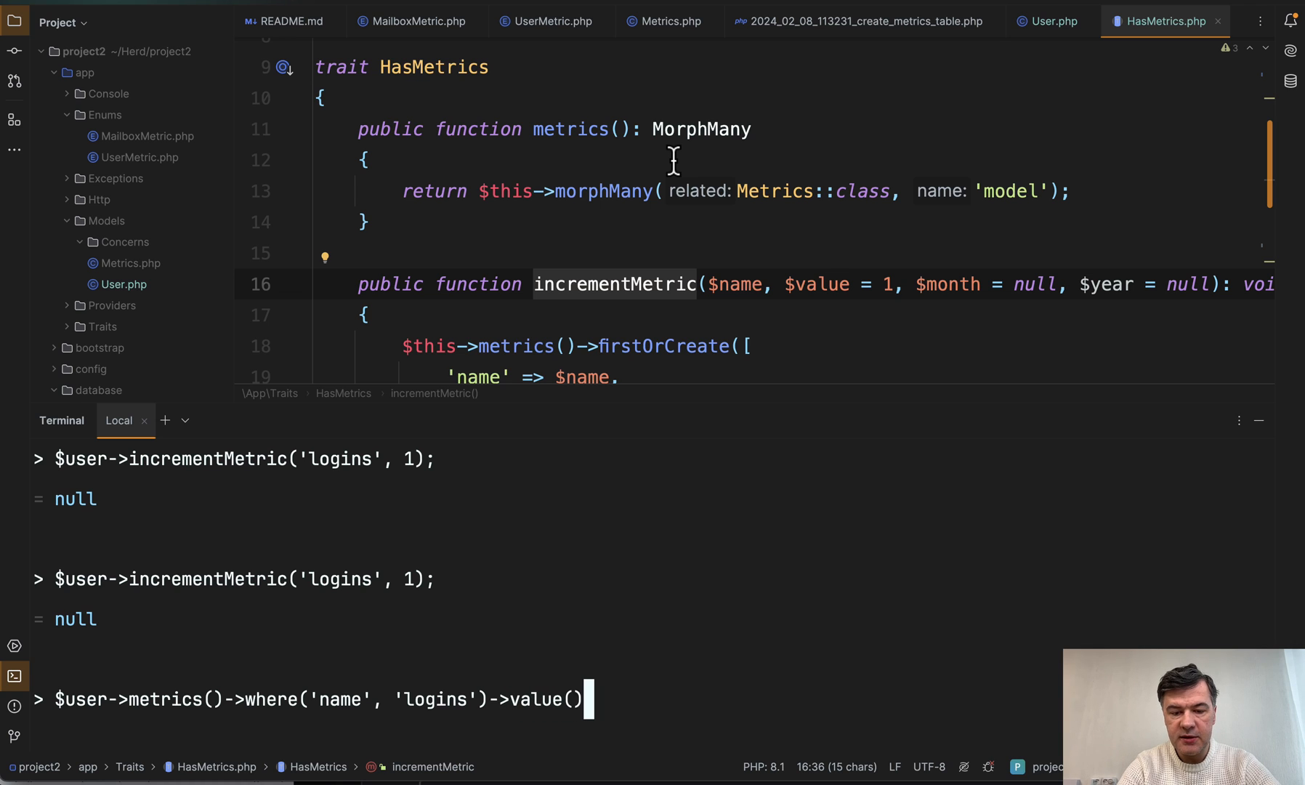
pyautogui.write("'value'")
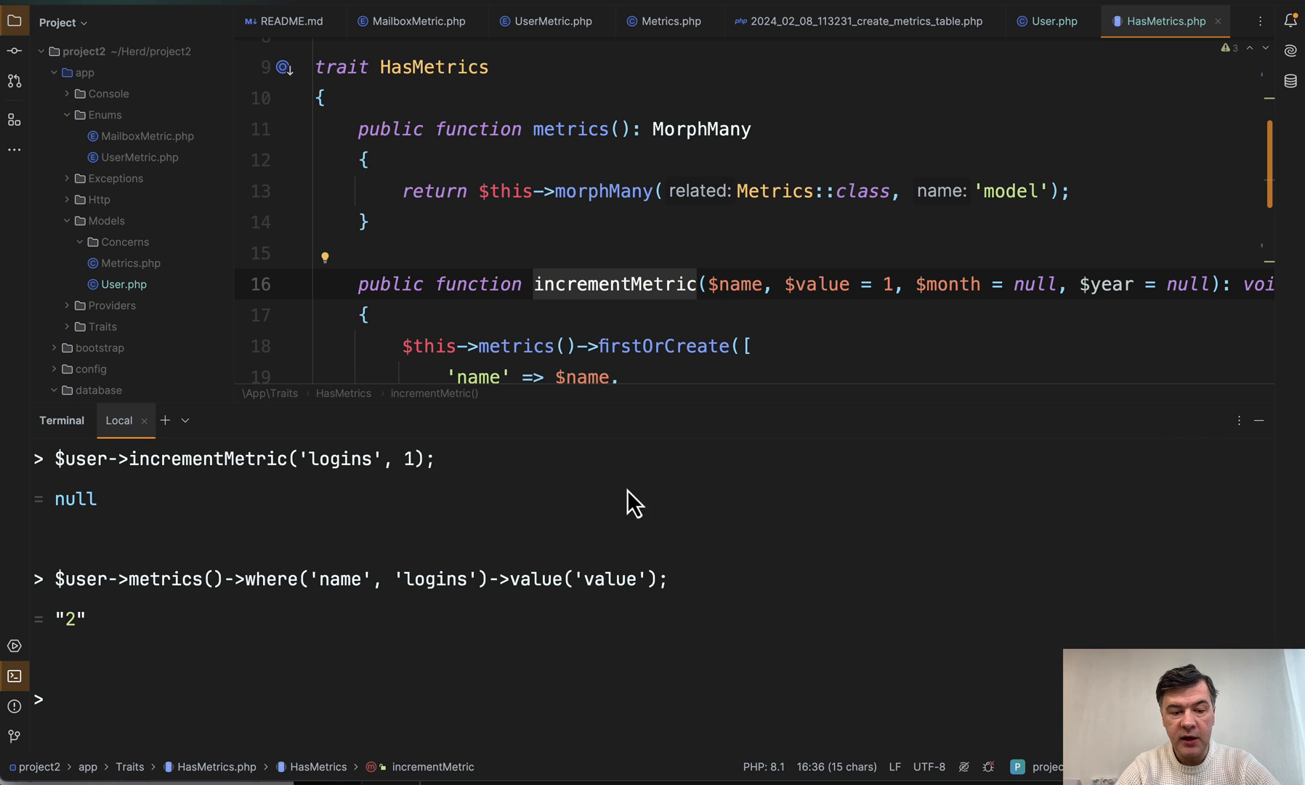
pyautogui.moveTo(483, 620)
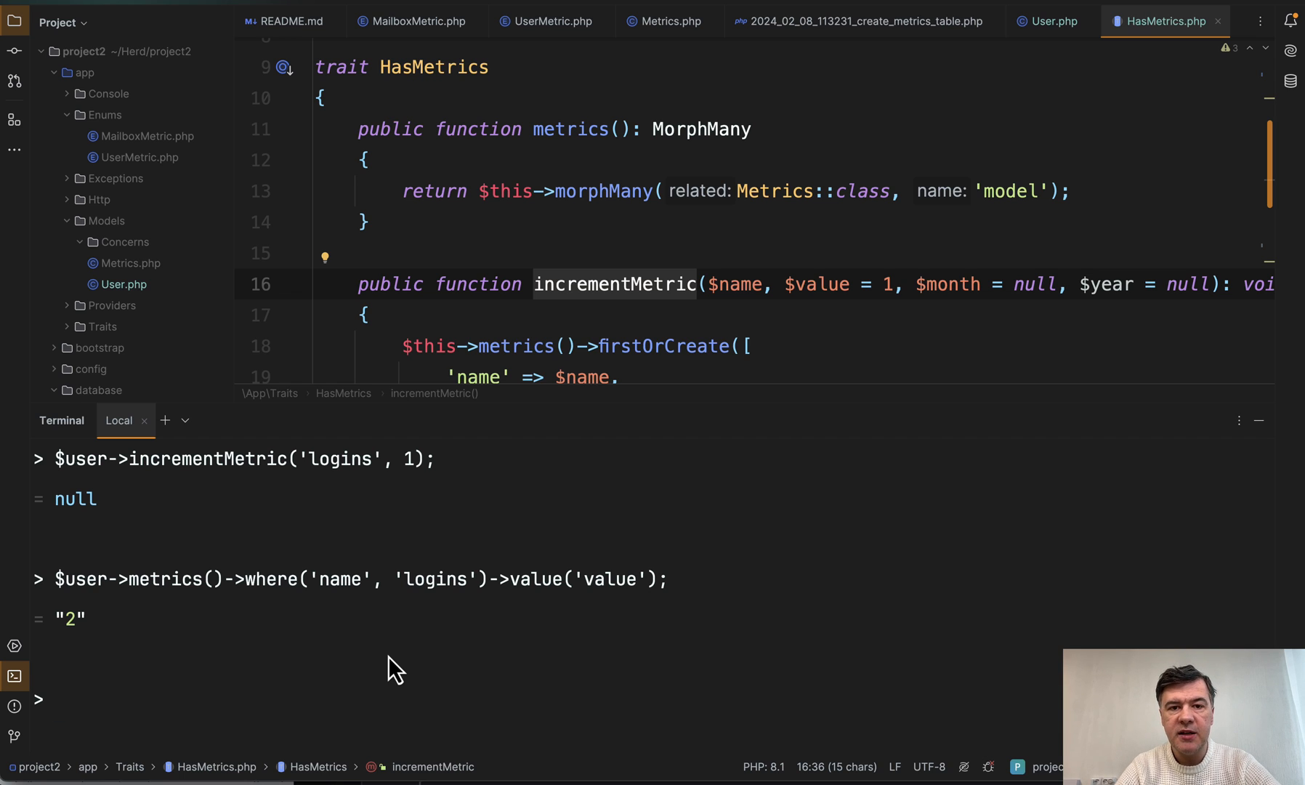
pyautogui.moveTo(406, 614)
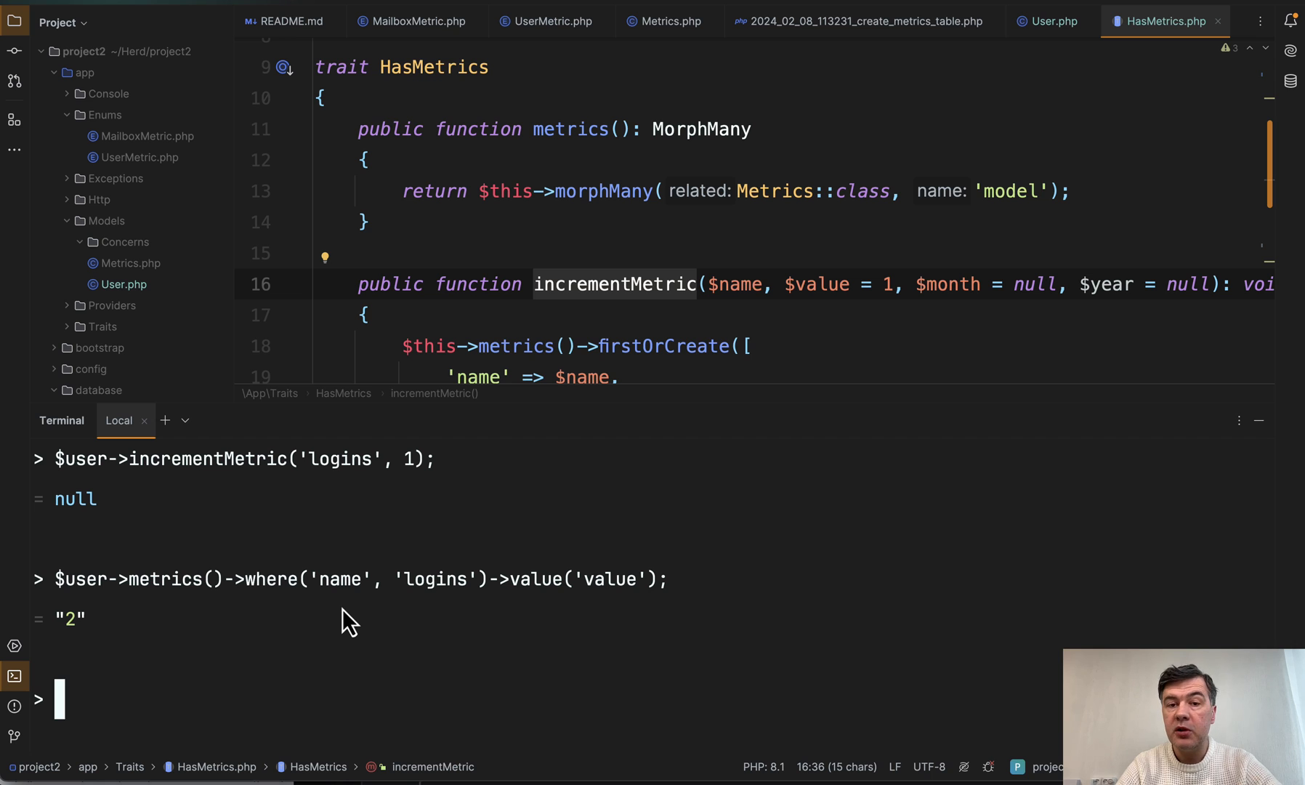
# Run $user->incrementMetric('logins', 1); in Tinker, then inspect the metrics rows in TablePlus.
pyautogui.write("$user->incrementMetric('logins', 1);")
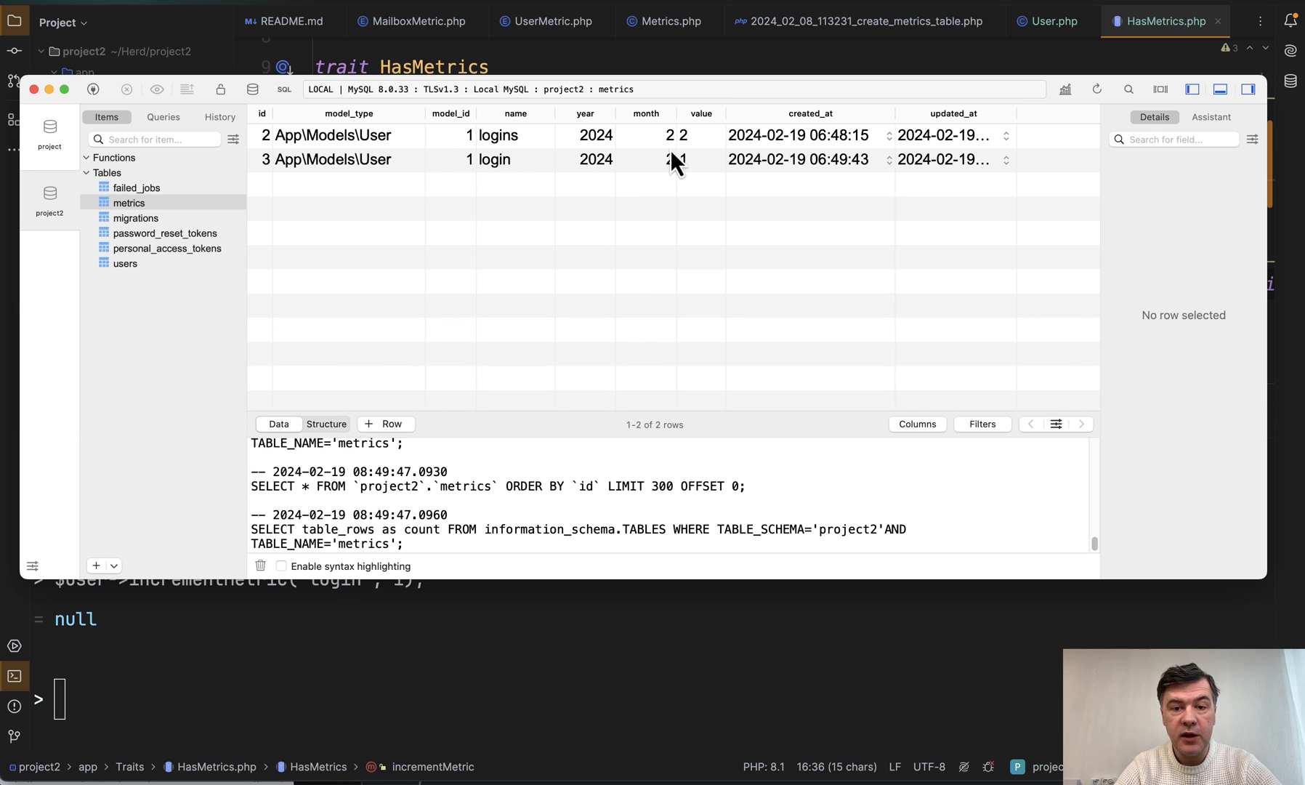
pyautogui.moveTo(580, 264)
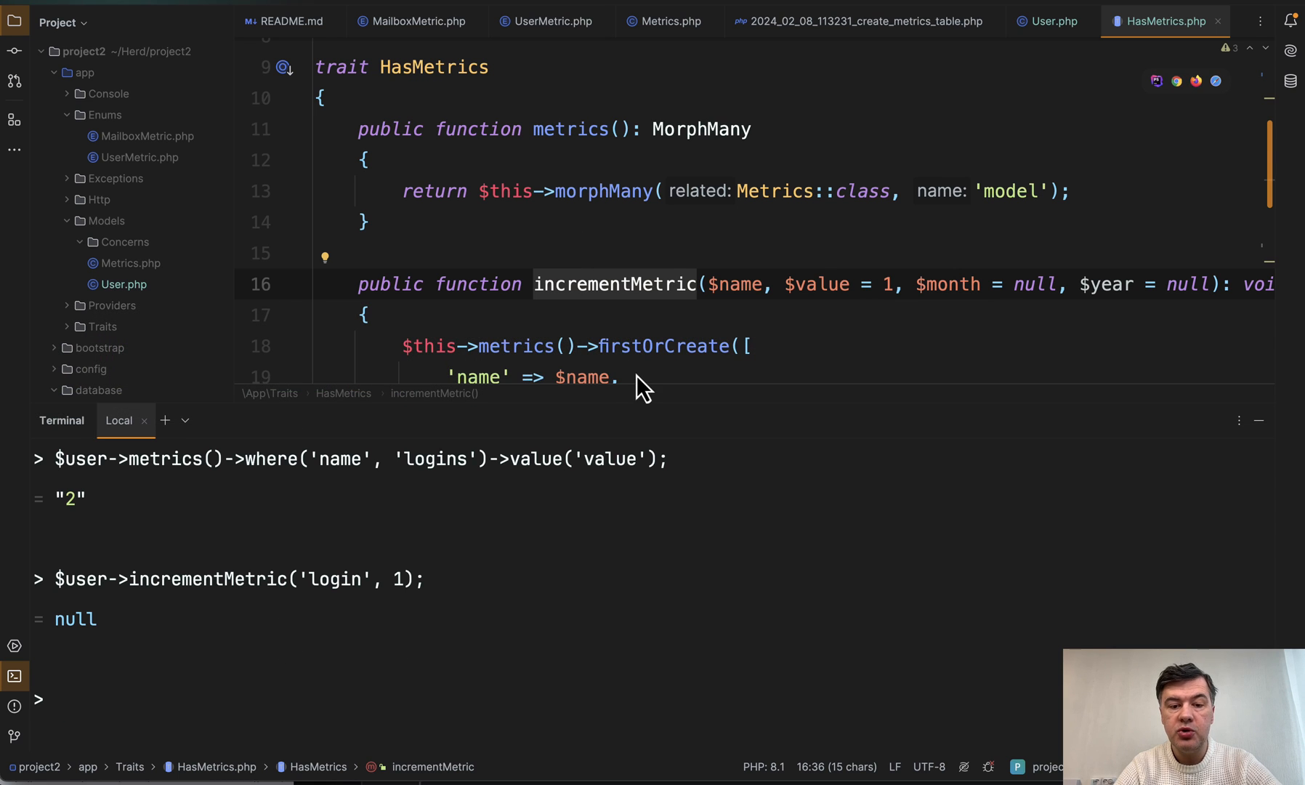
# Rename the UserMetric enum case to Logins and increment via UserMetric::Logins->value in Tinker.
pyautogui.click(549, 21)
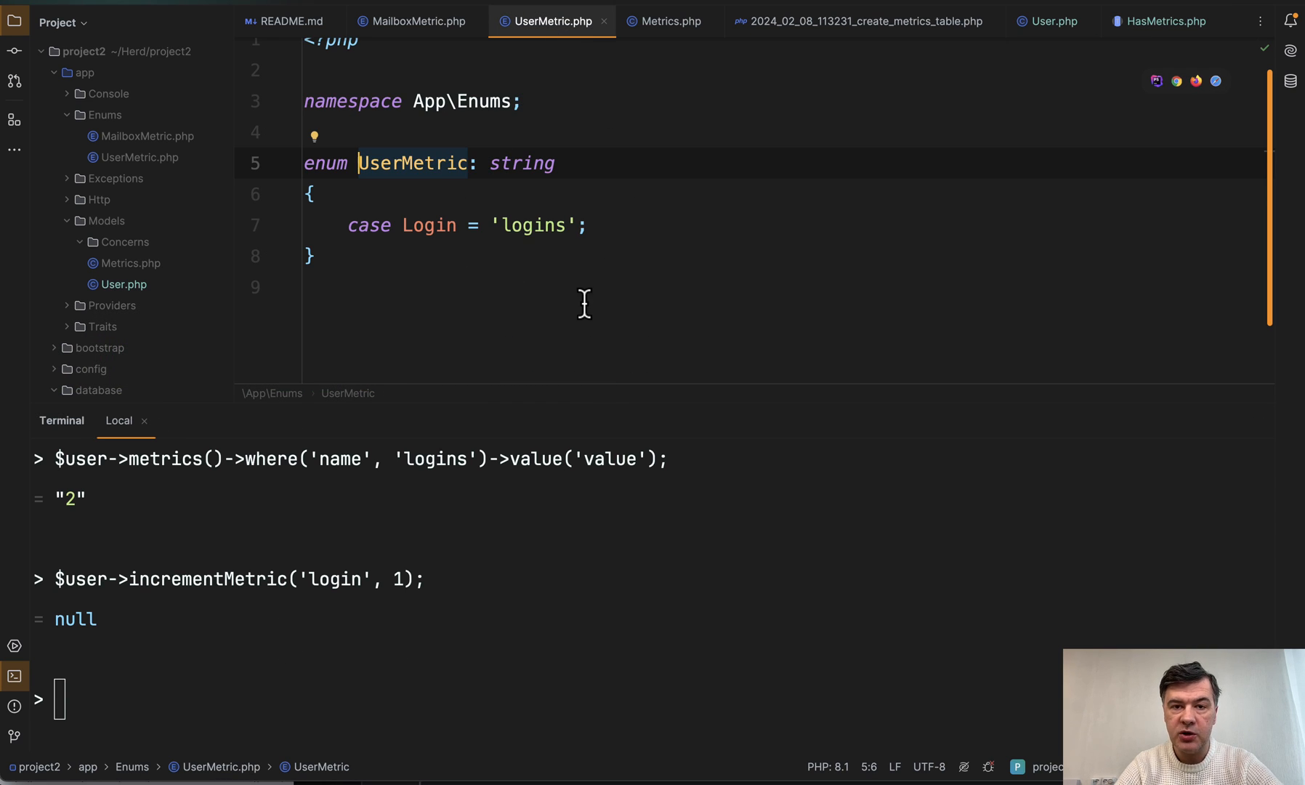
pyautogui.write('s')
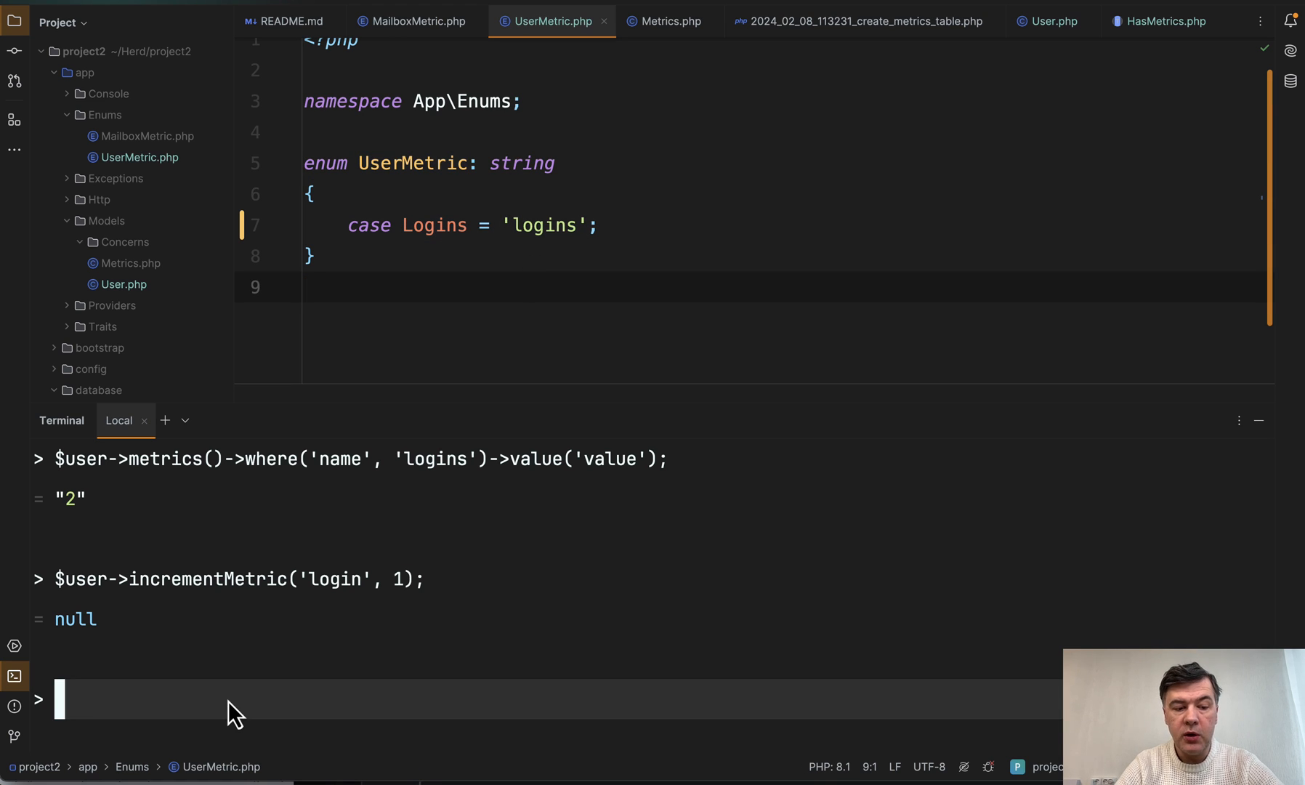
pyautogui.write("$user->incrementMetric('login', 1);")
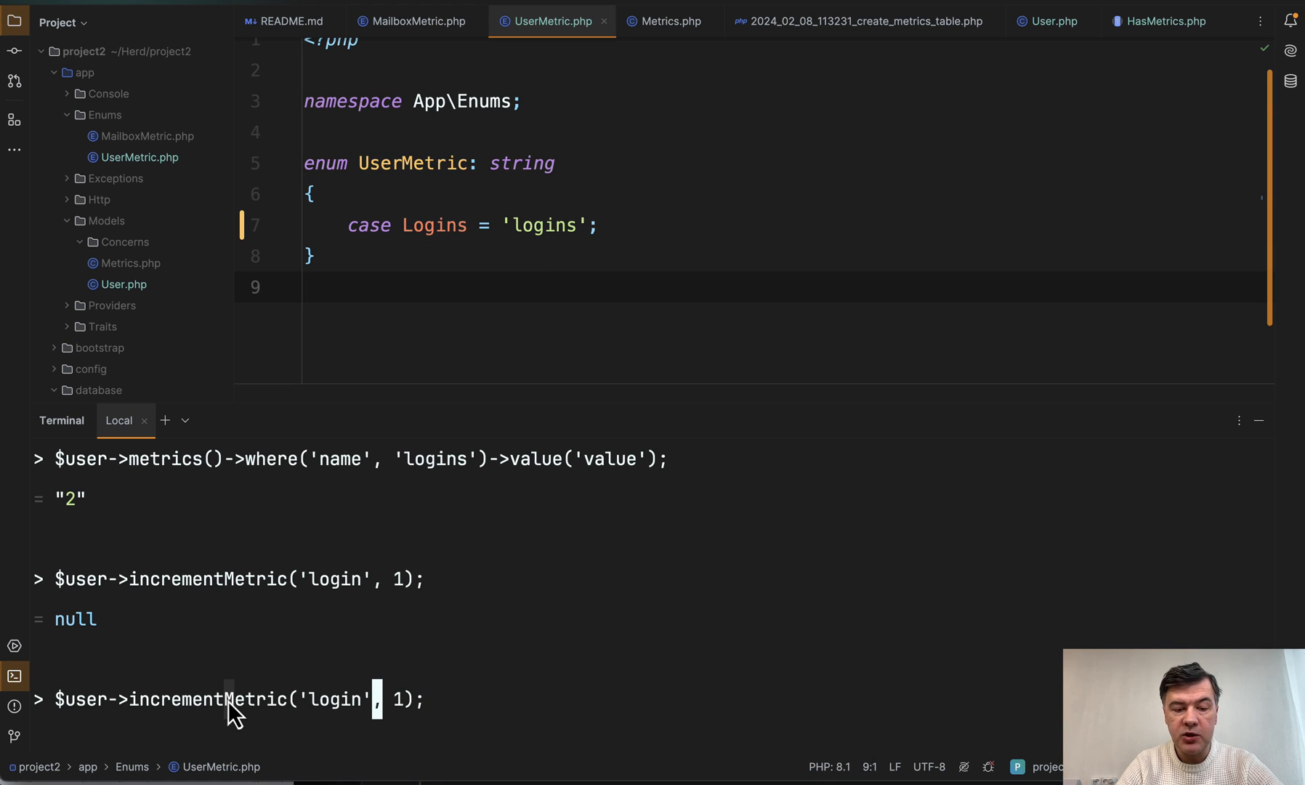
pyautogui.press('Backspace')
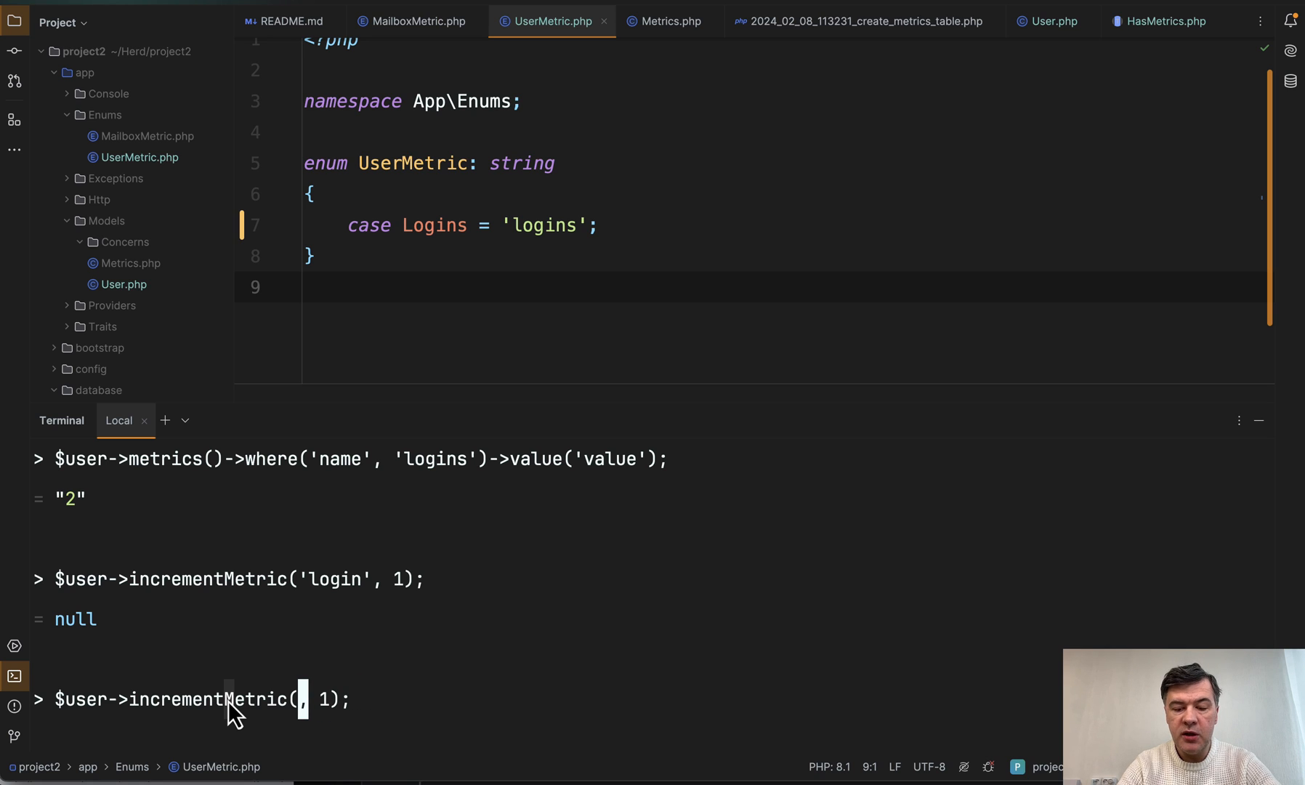
pyautogui.write('UserMetric::Logins')
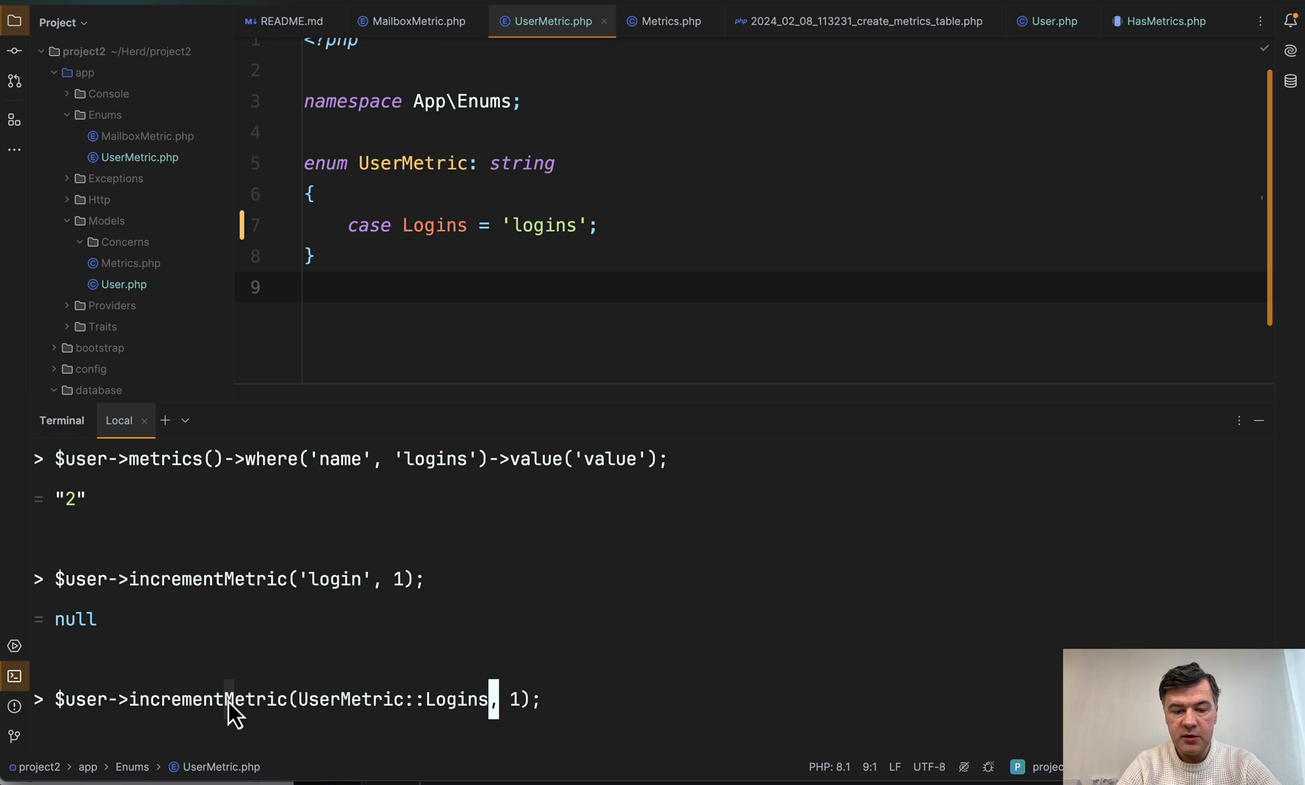
pyautogui.write('->value')
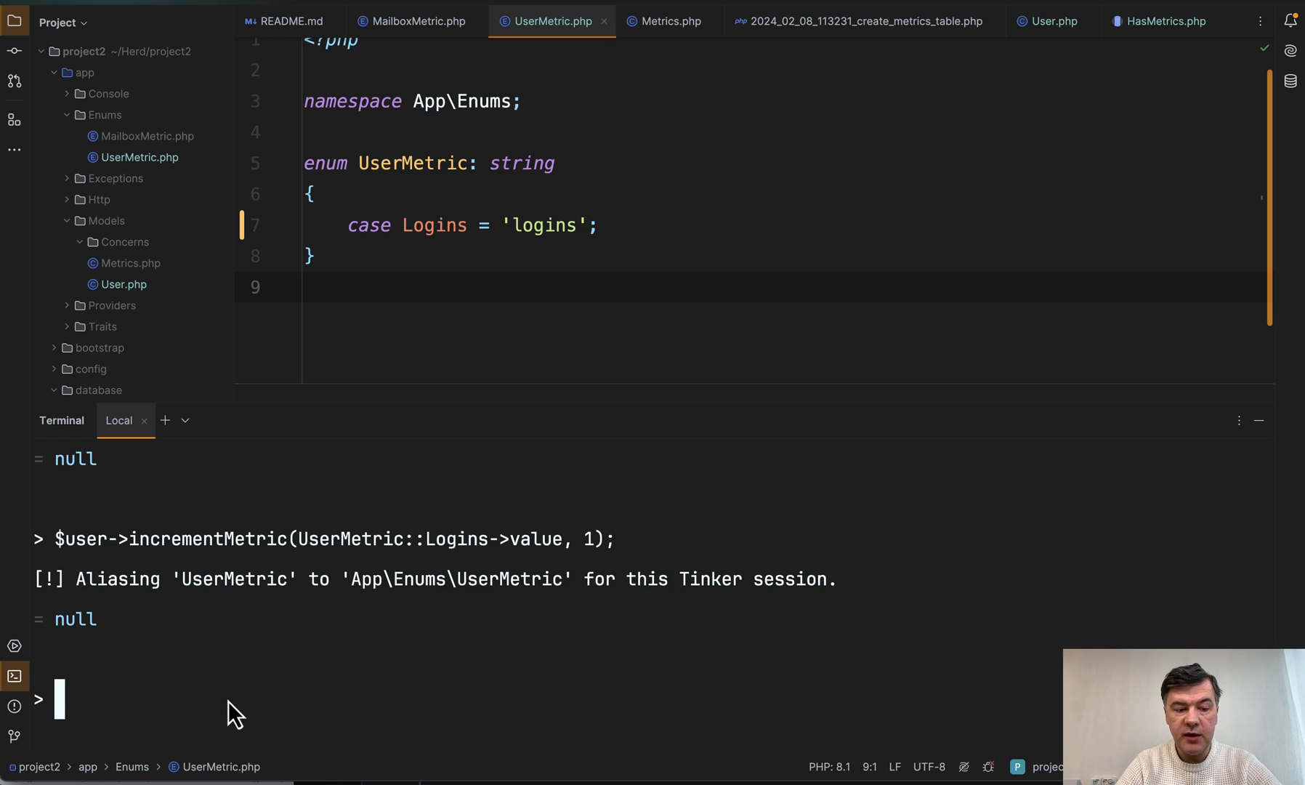
pyautogui.moveTo(449, 743)
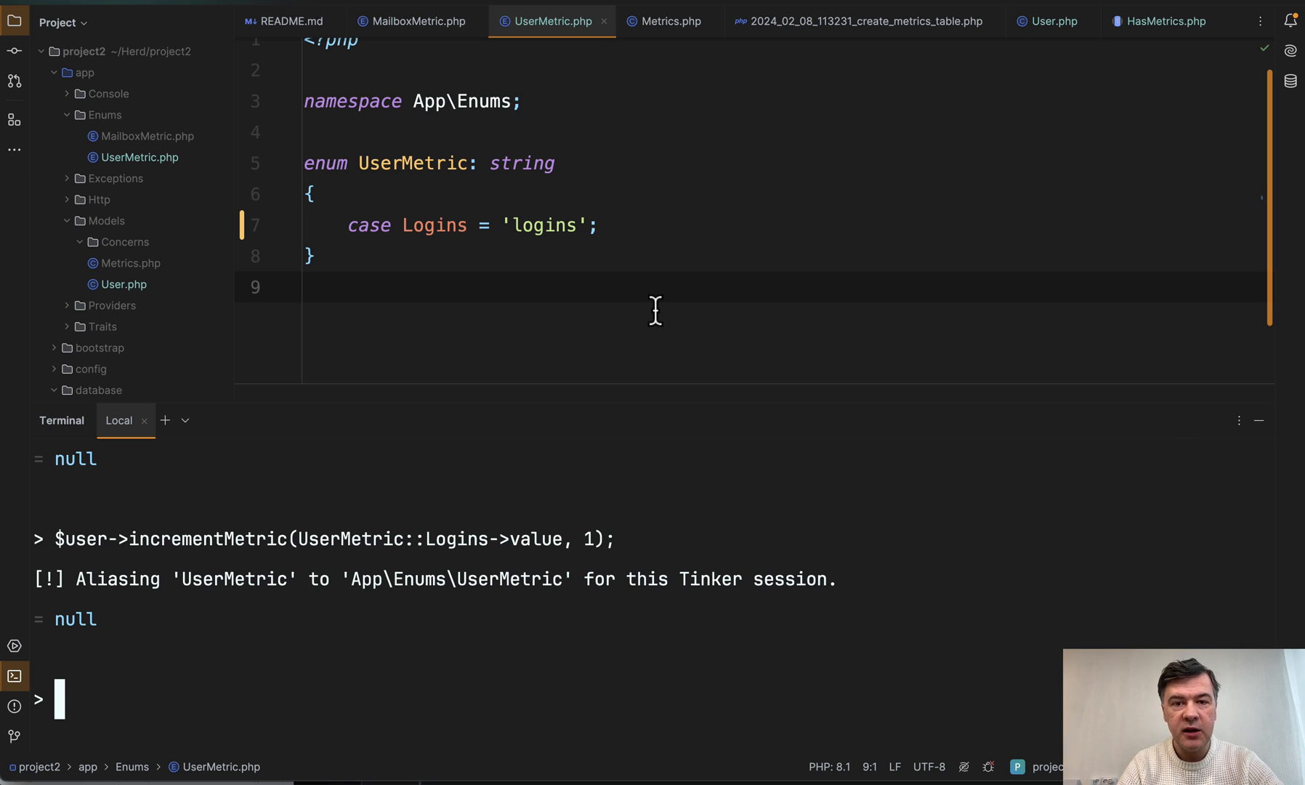
pyautogui.click(1161, 21)
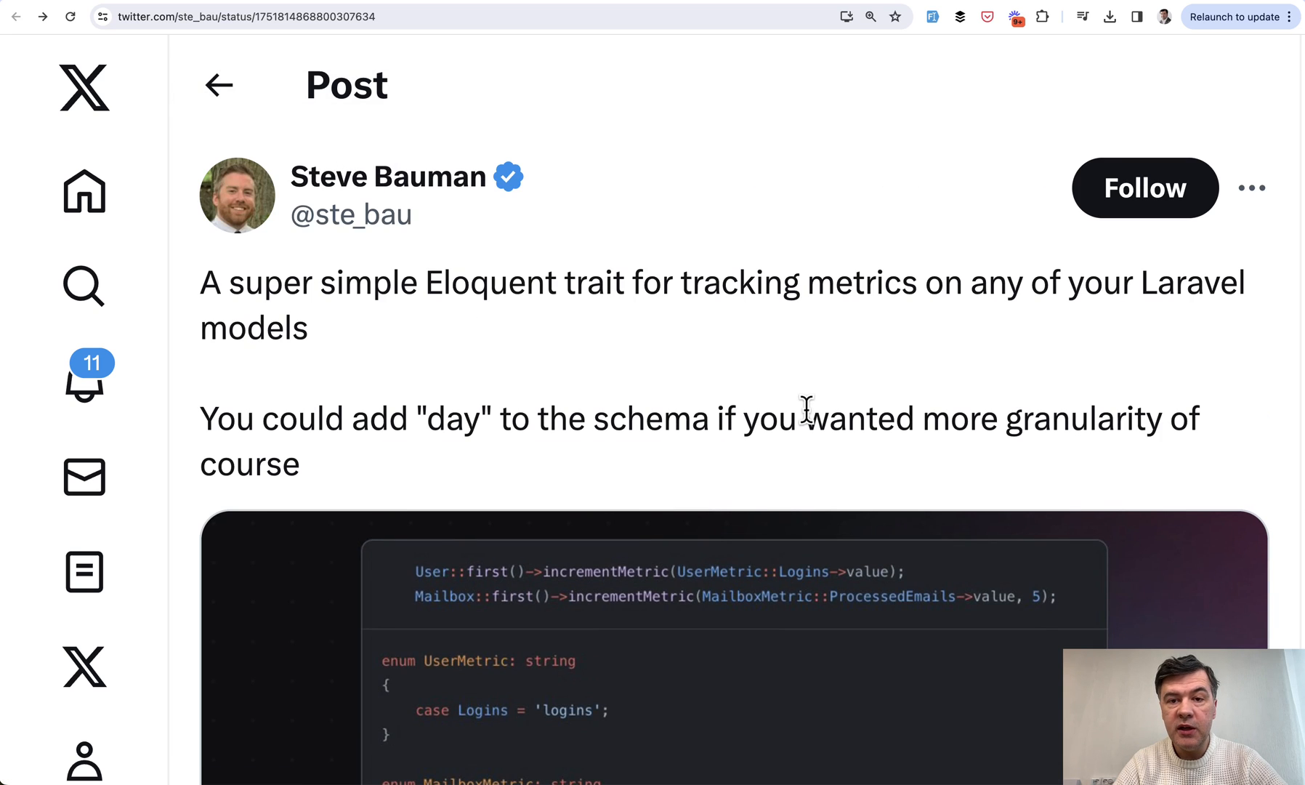
# Scroll the X thread to the upsert-based increment reply and the author's migration schema reply.
pyautogui.scroll(-3)
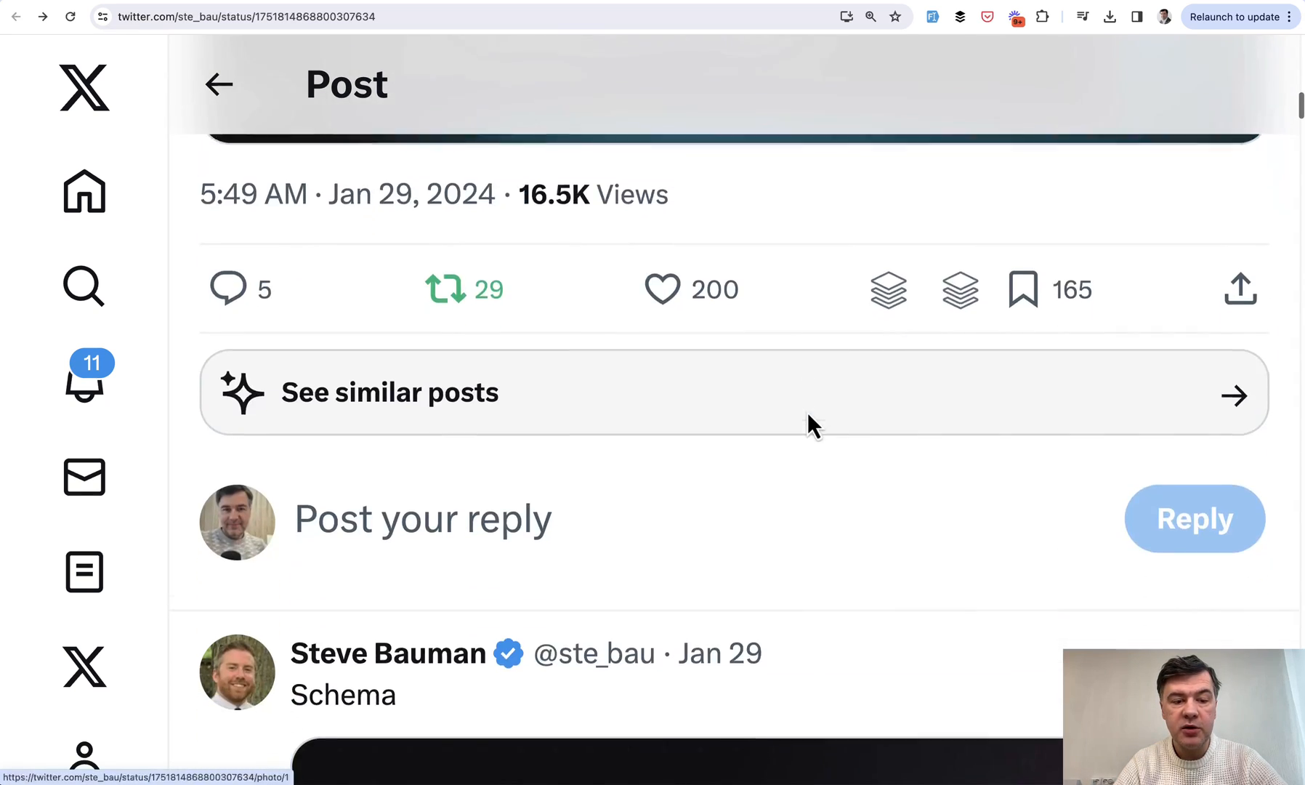
pyautogui.scroll(-3)
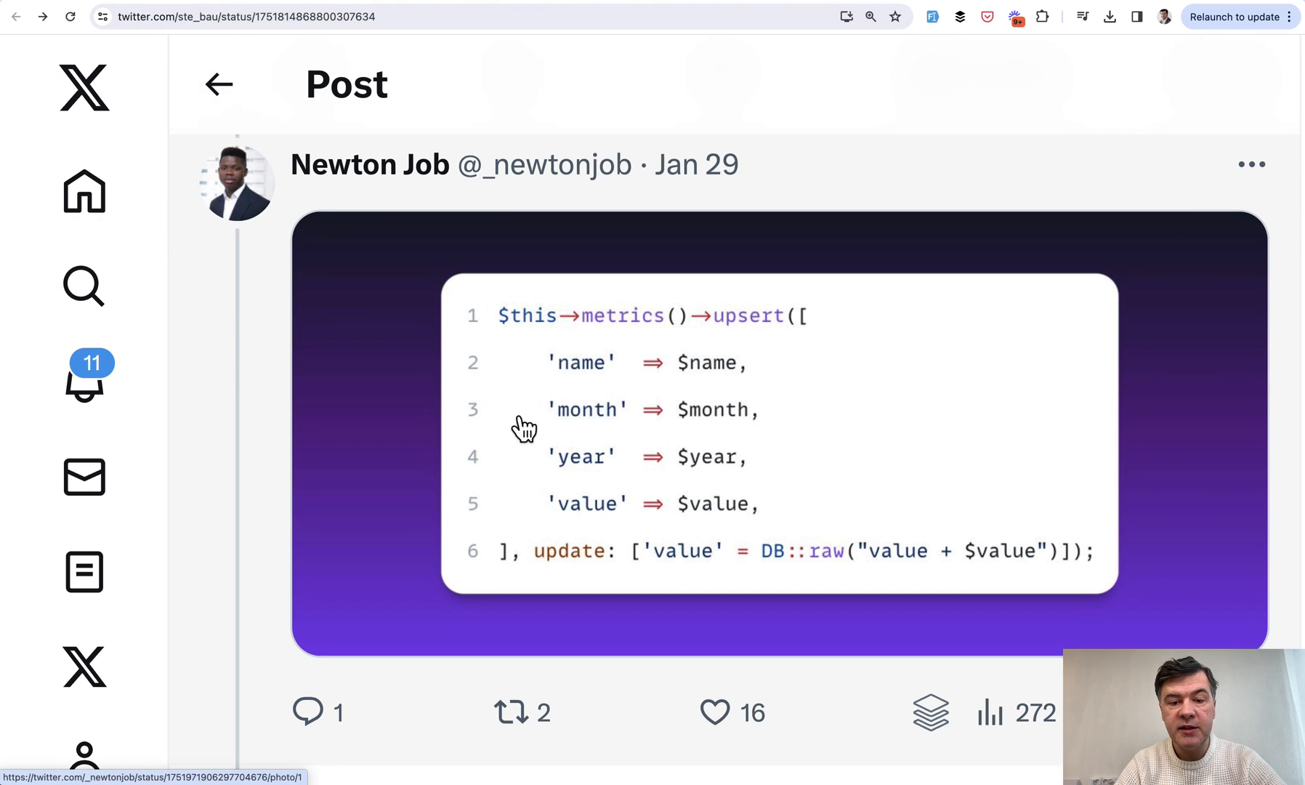
pyautogui.moveTo(781, 390)
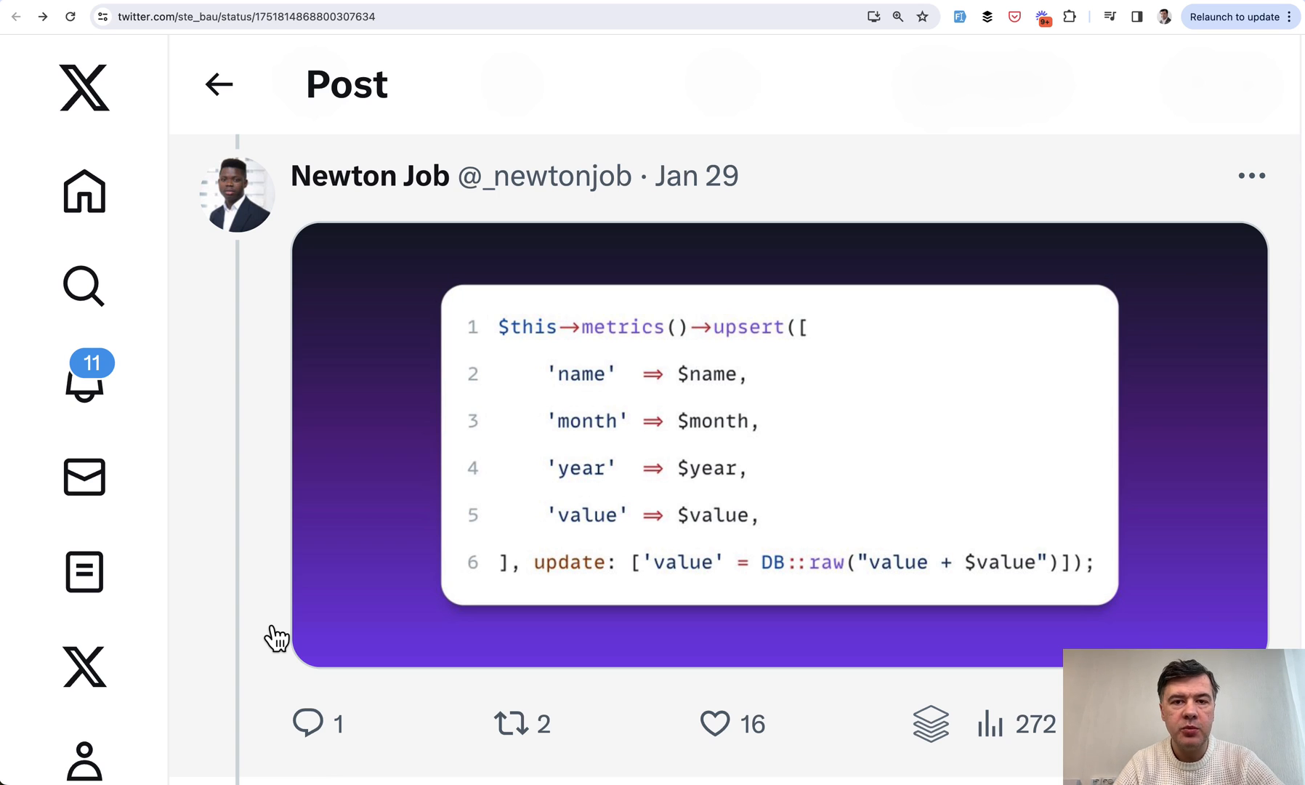
pyautogui.scroll(-3)
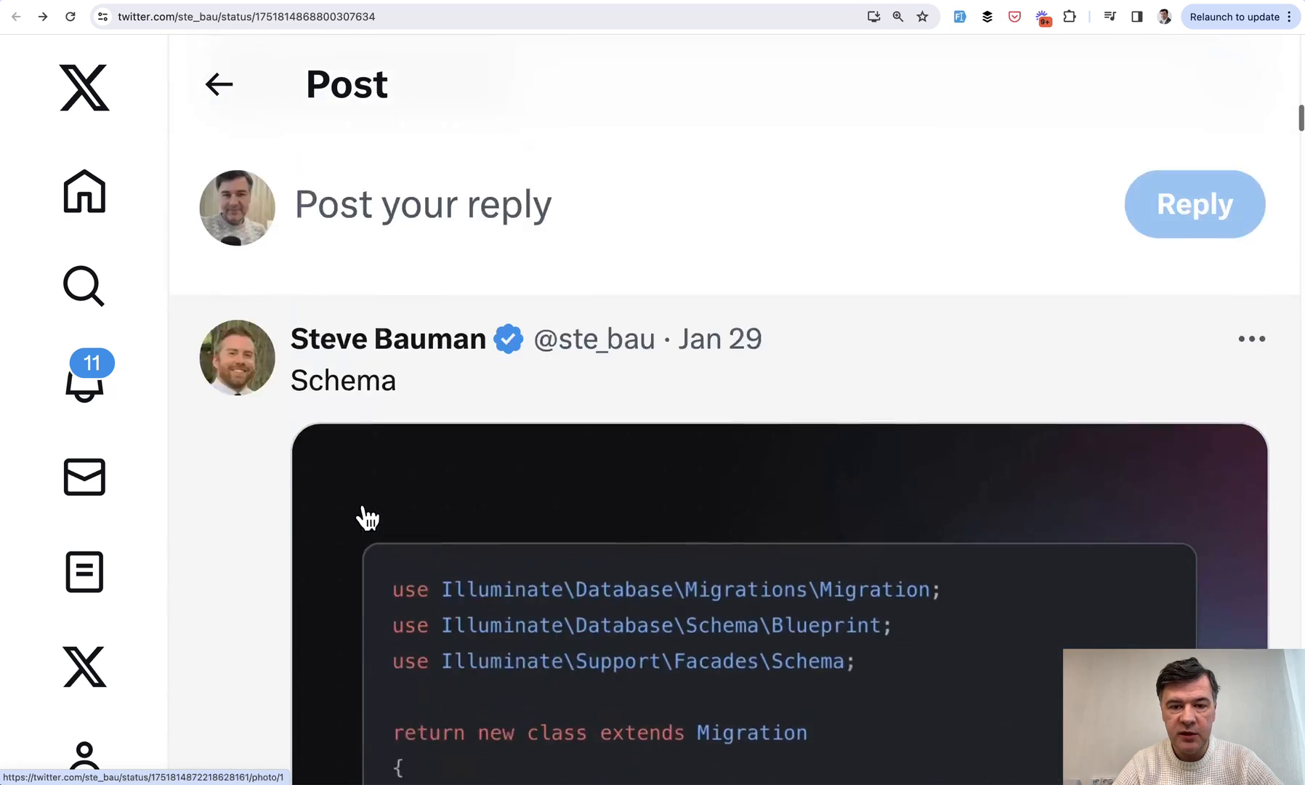
pyautogui.scroll(-3)
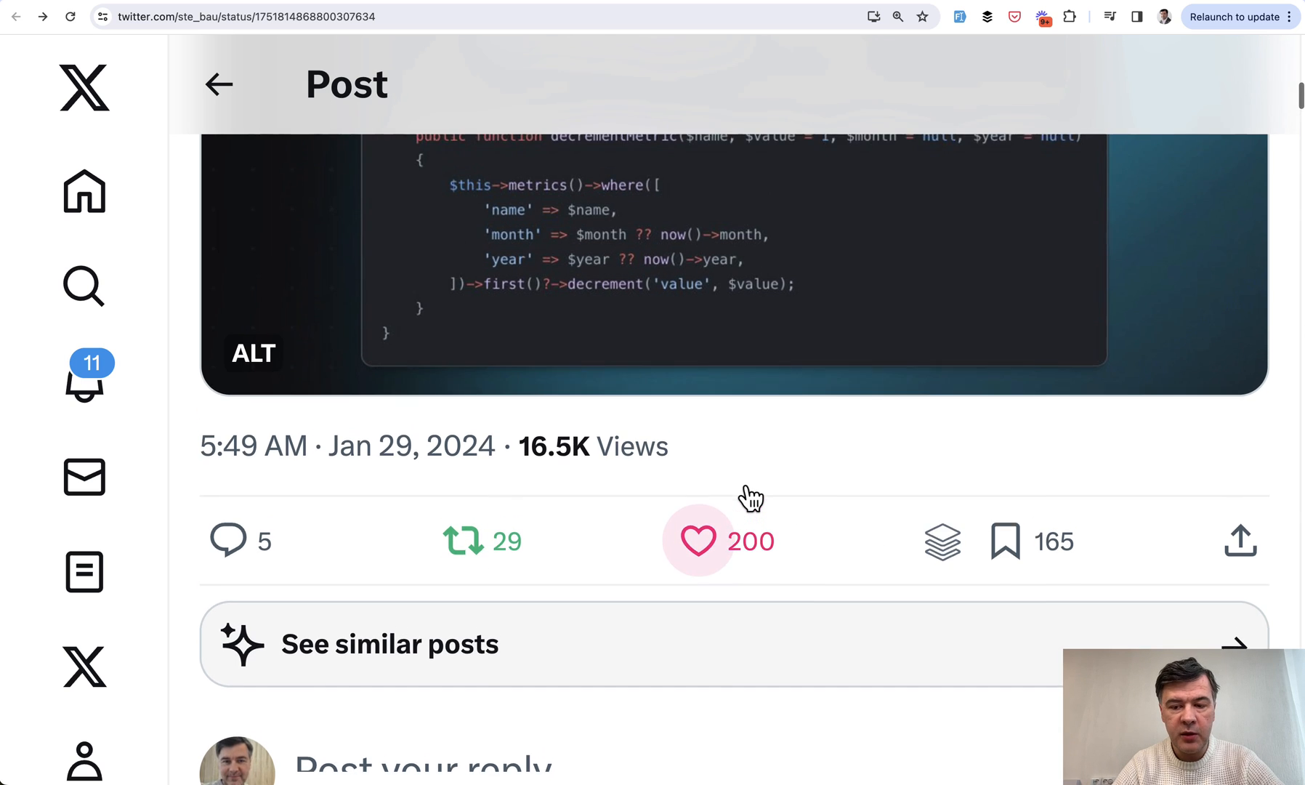